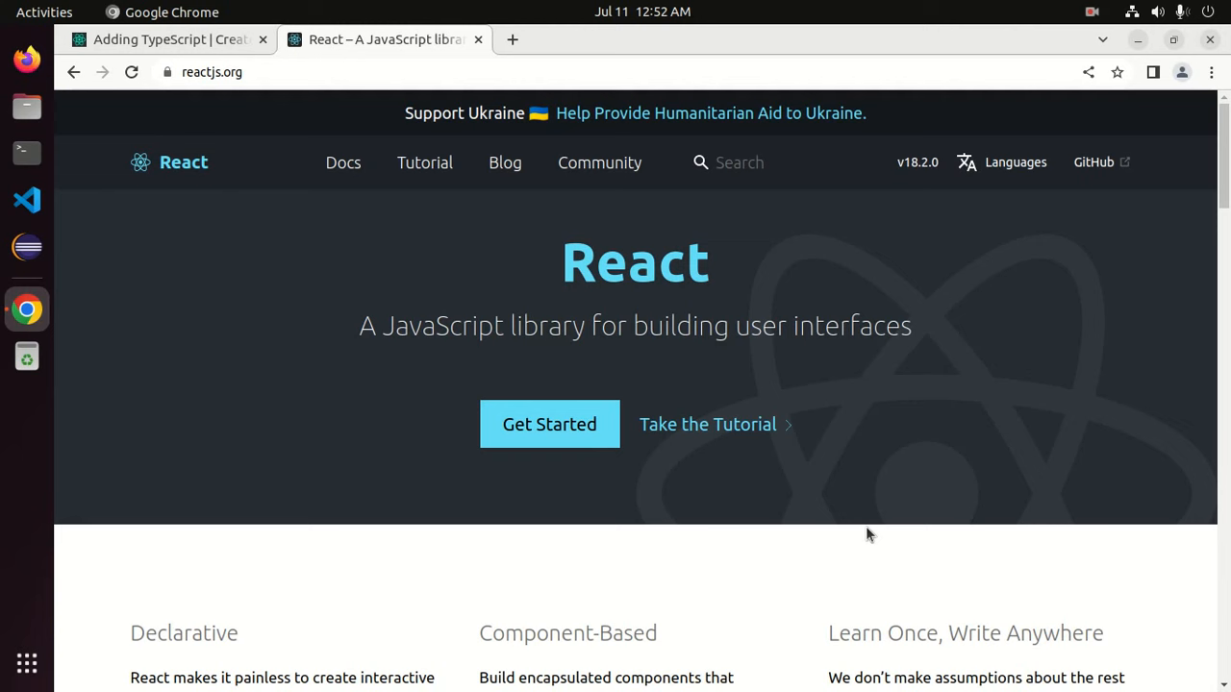
mouse_move(1116, 72)
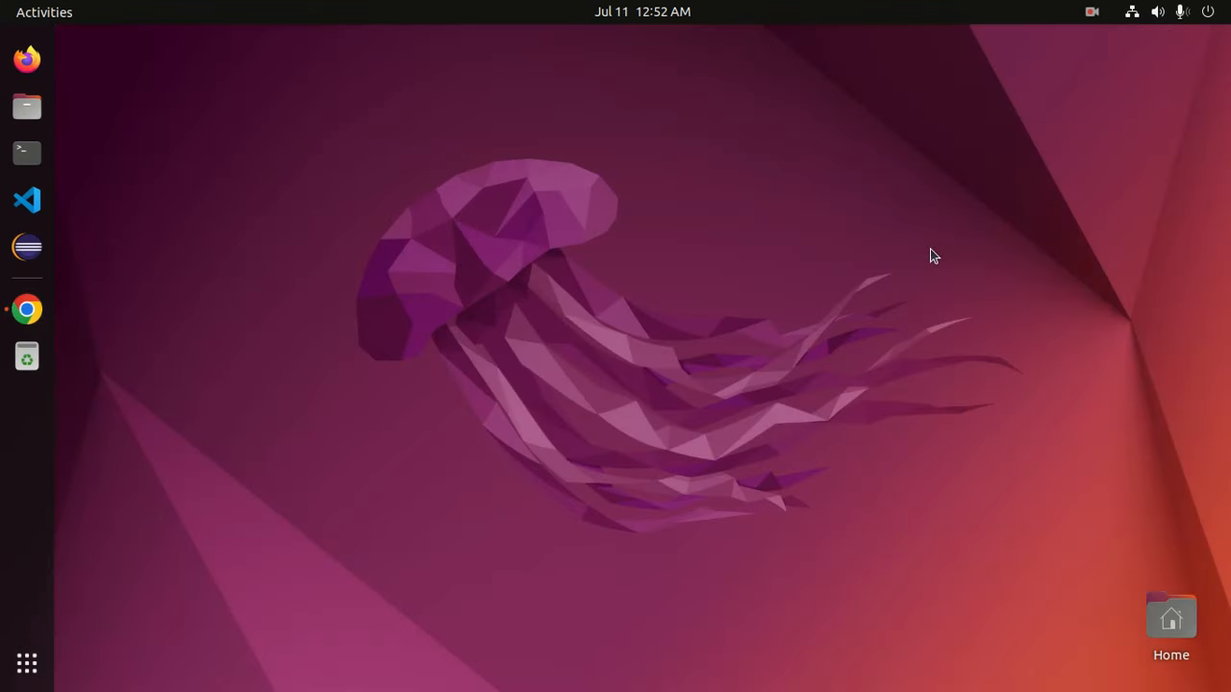
- Open a maximized Terminal window and change into the Desktop folder
click(26, 153)
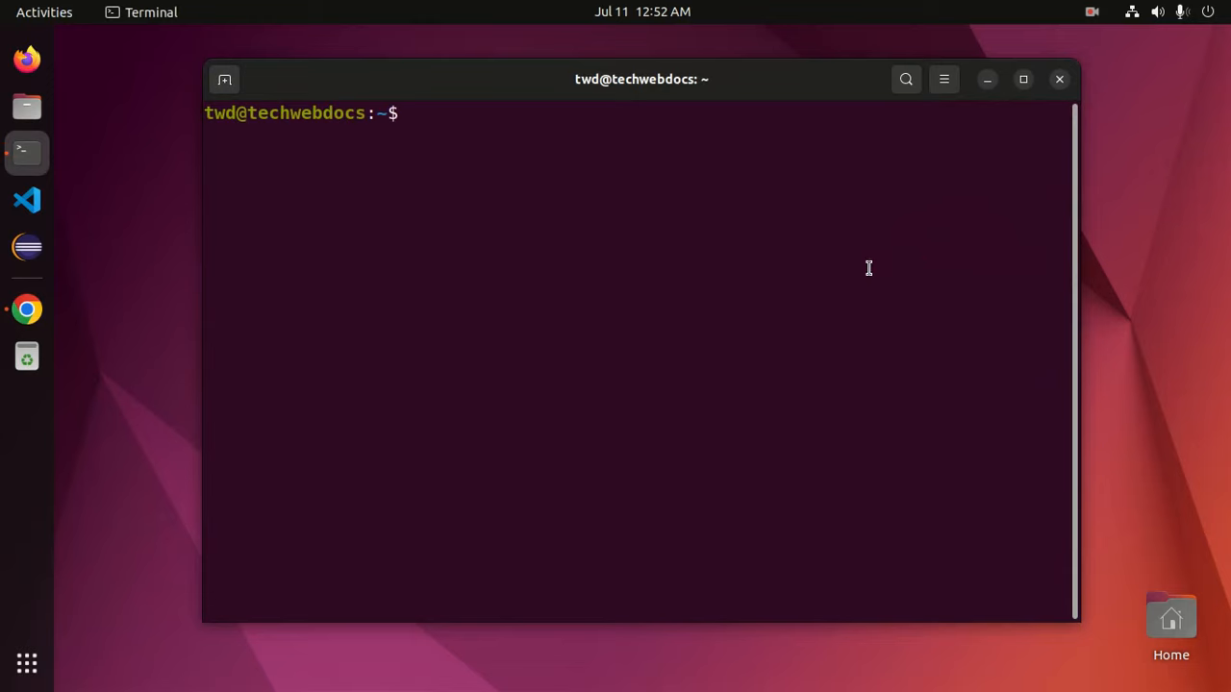
click(1024, 79)
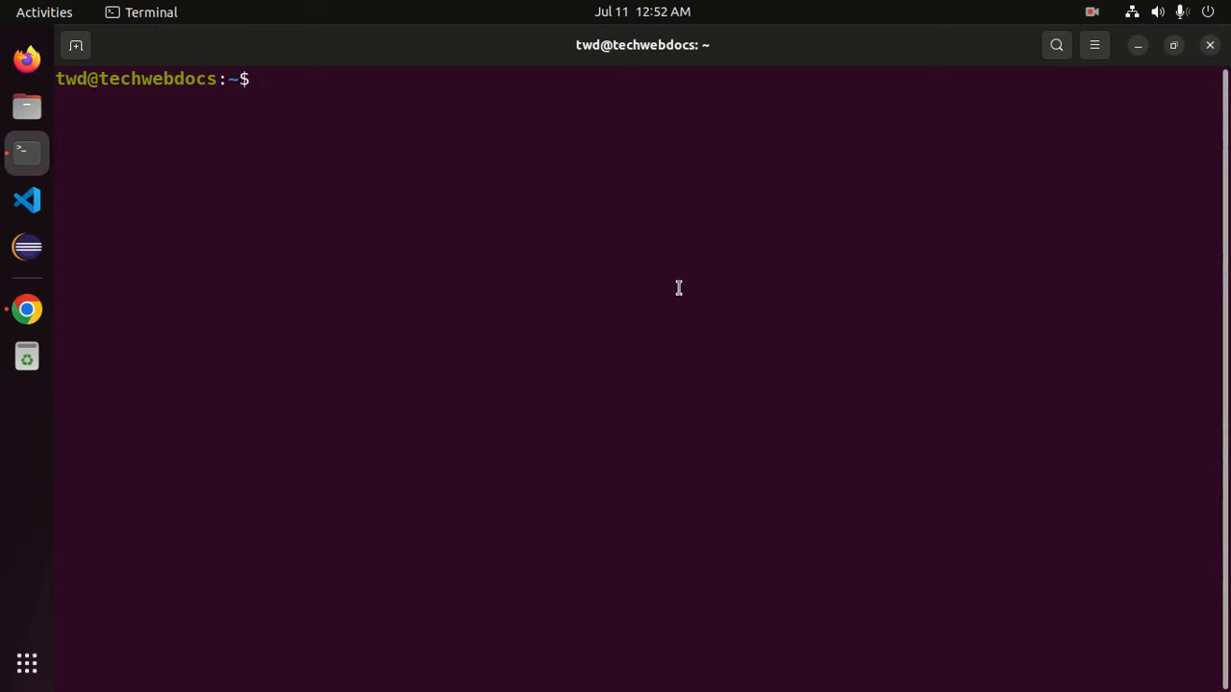
text(cd Deq)
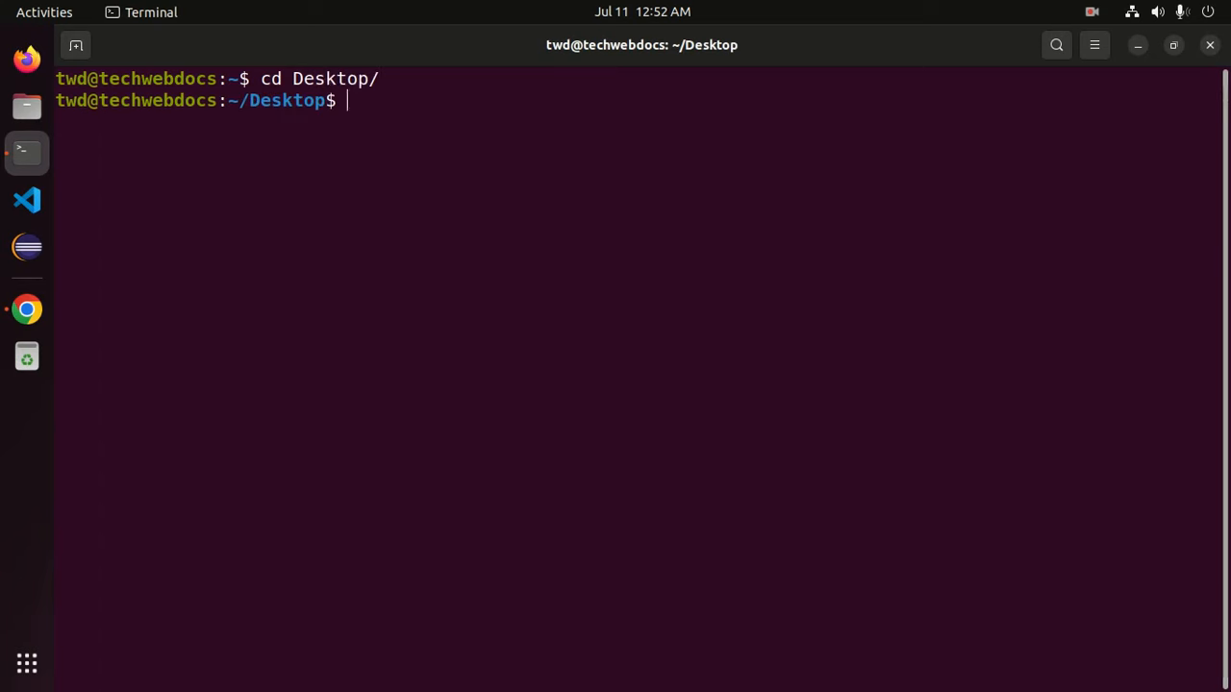
- Show bun's help, then scaffold a React project with 'bun create react ./myreact-app'
text(bun)
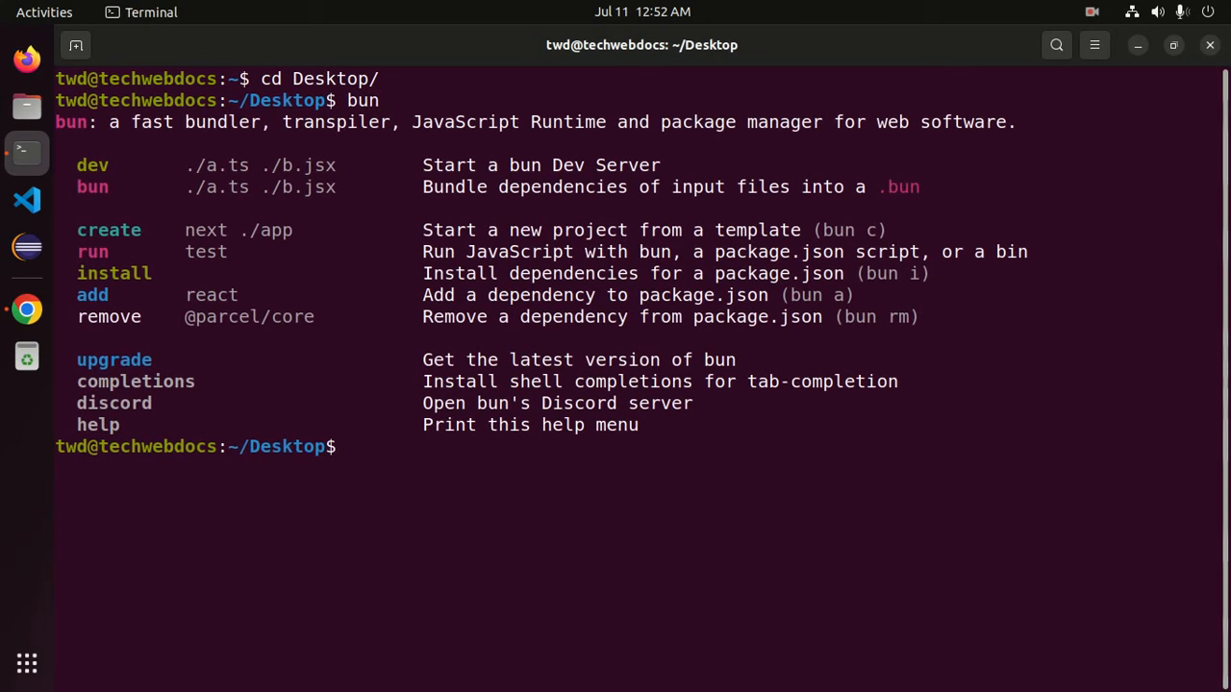
text(bun c)
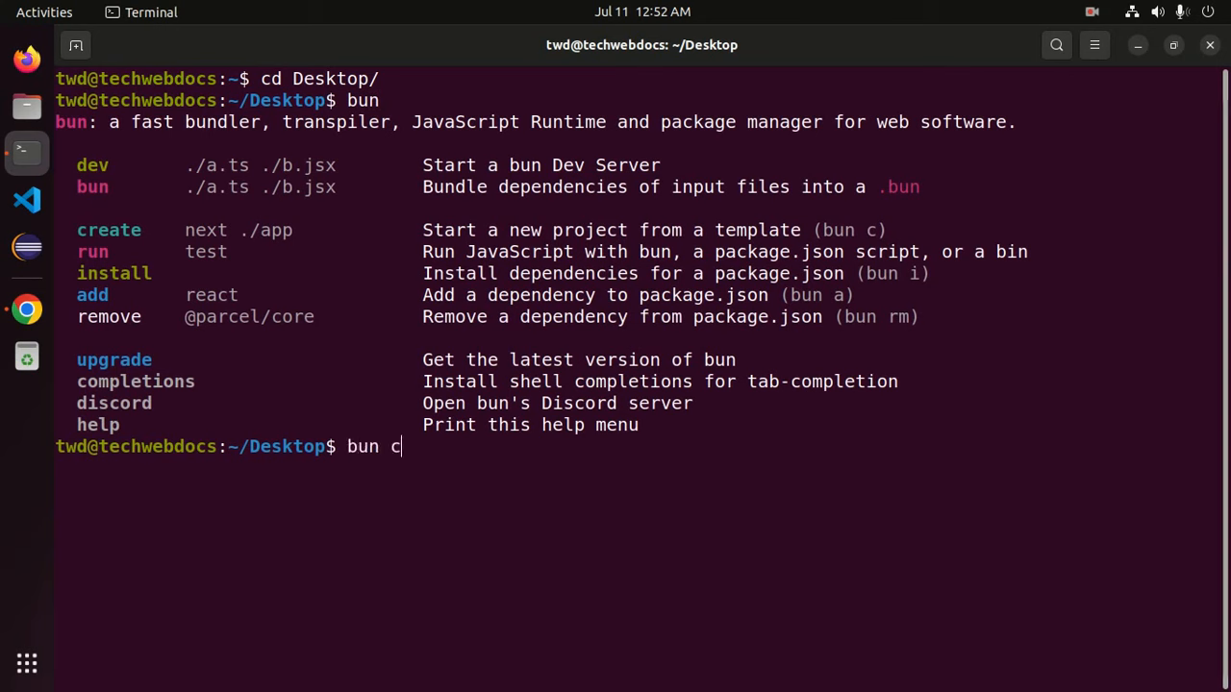
text(reate)
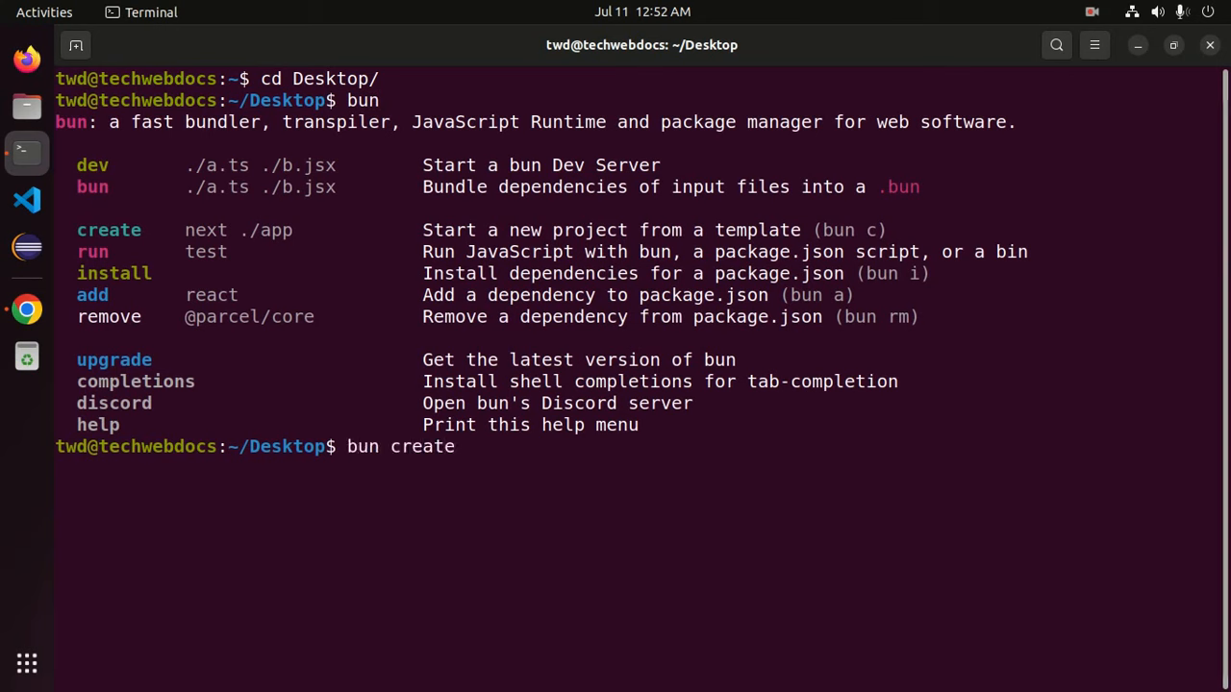
text(react)
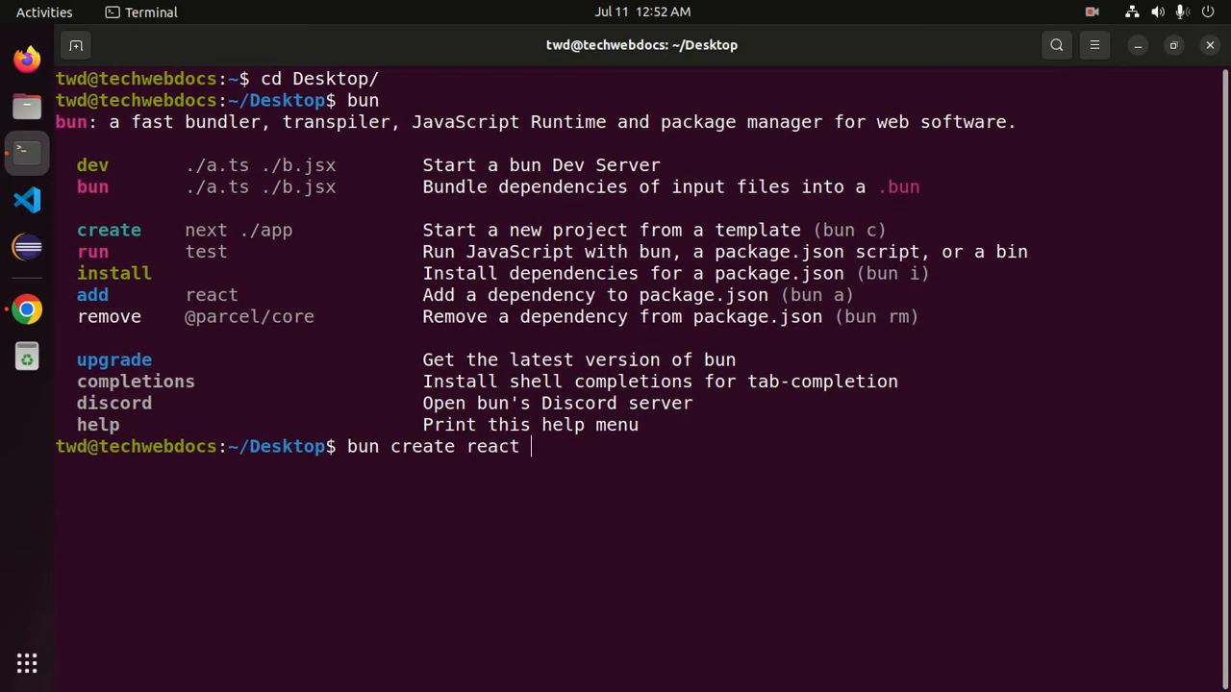
text(./re)
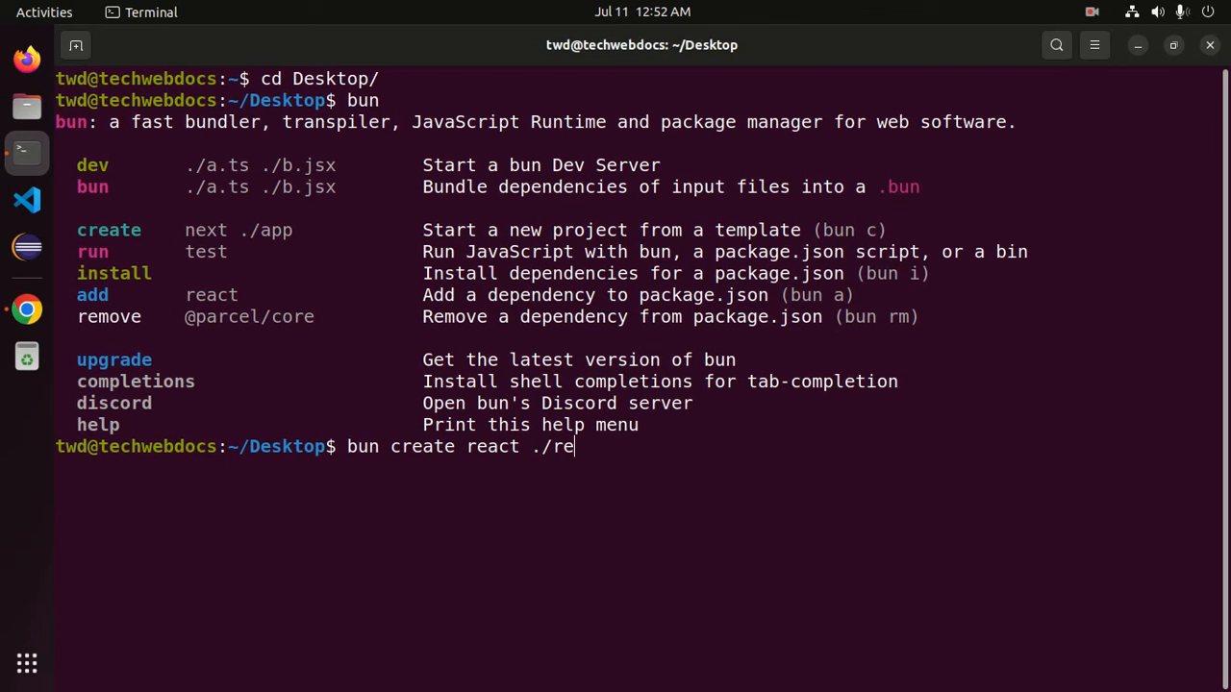
text(act)
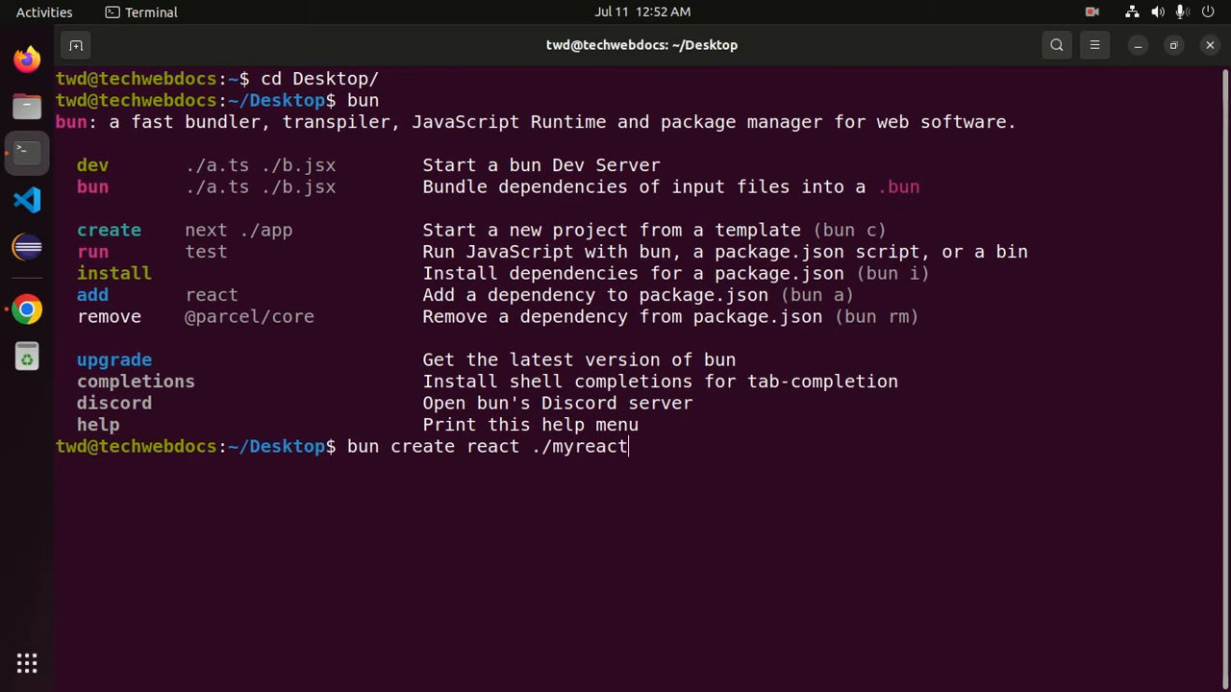
text(-app)
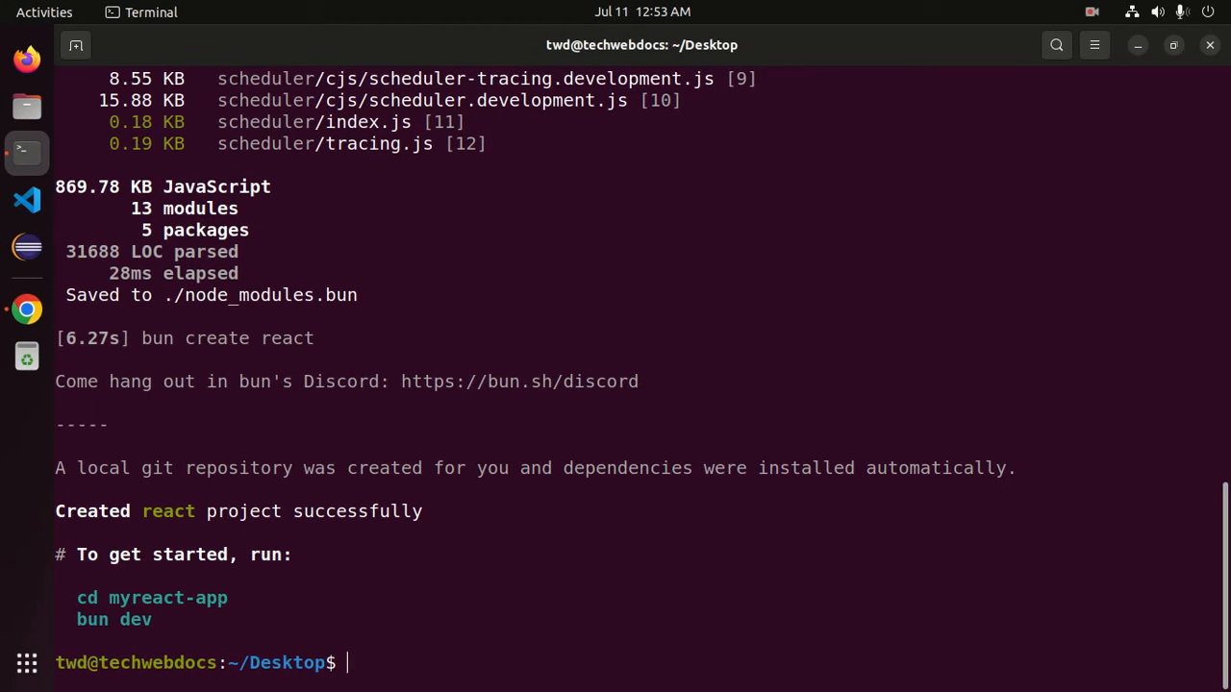
- Move into the generated myreact-app folder and clear the screen
text(cd m)
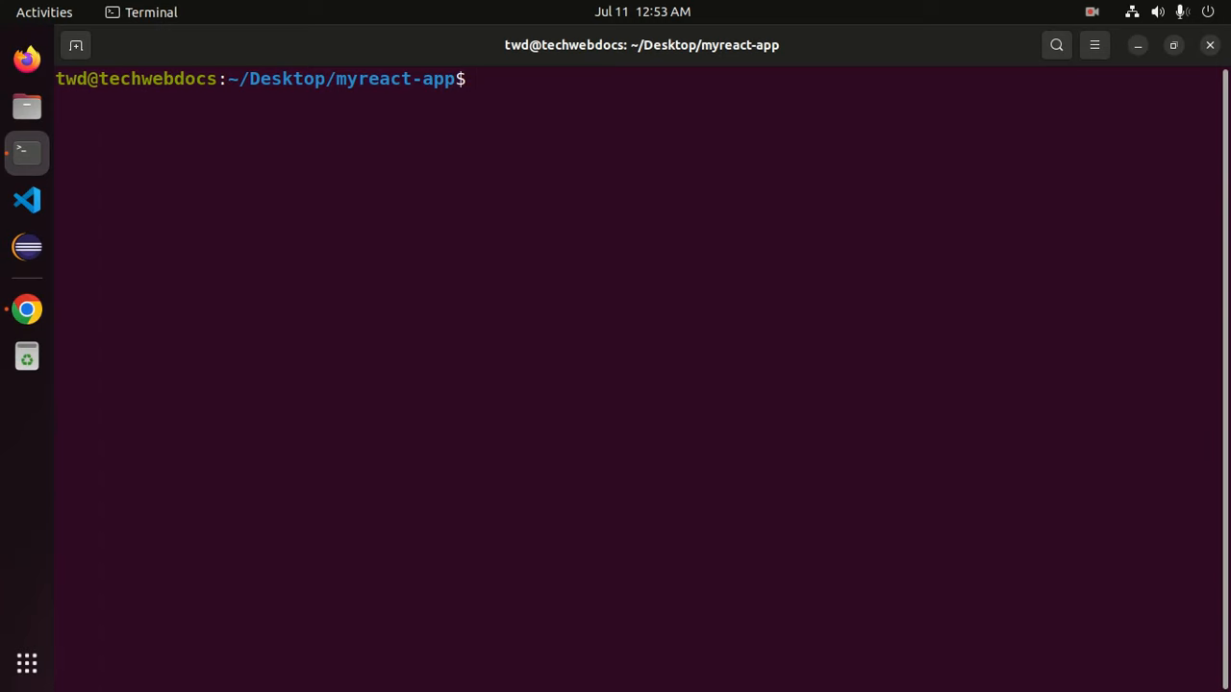
text(bun)
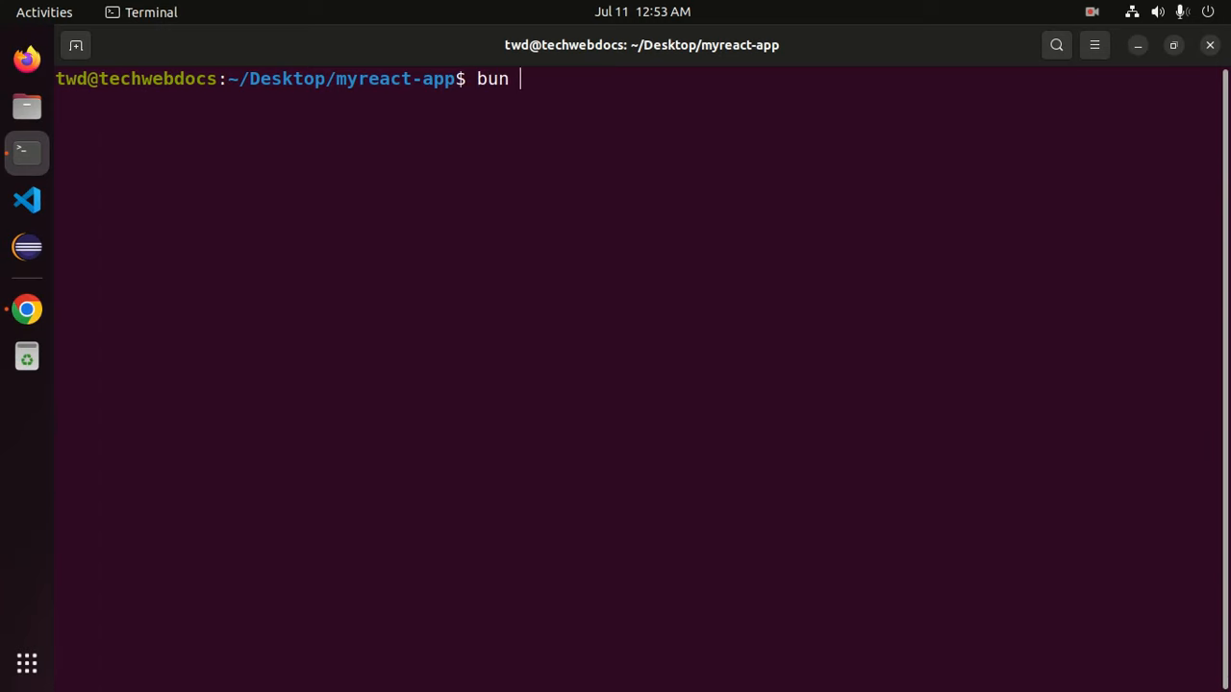
text(ins)
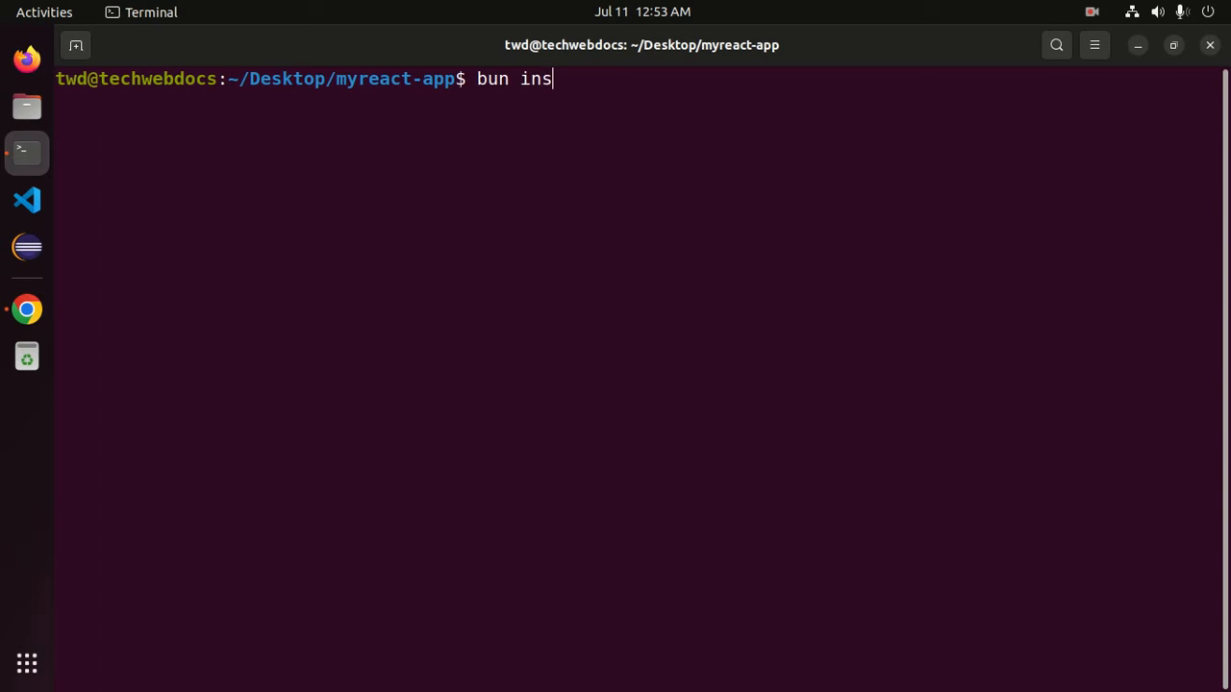
text(tall -)
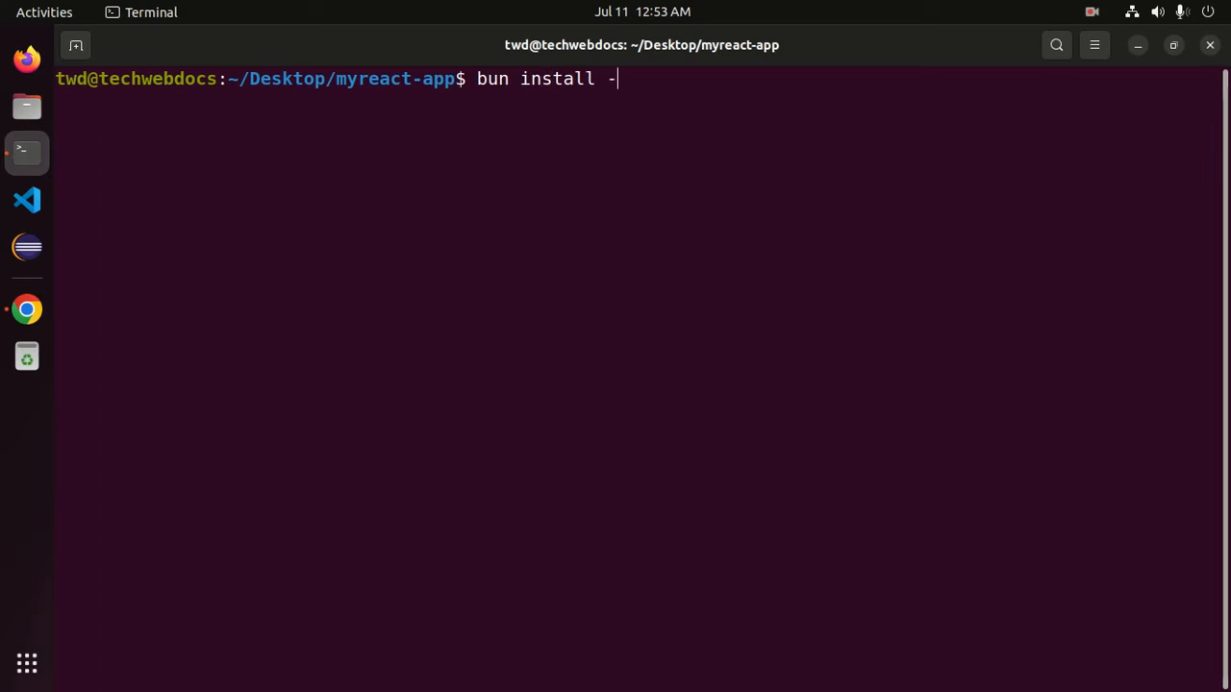
text(-save)
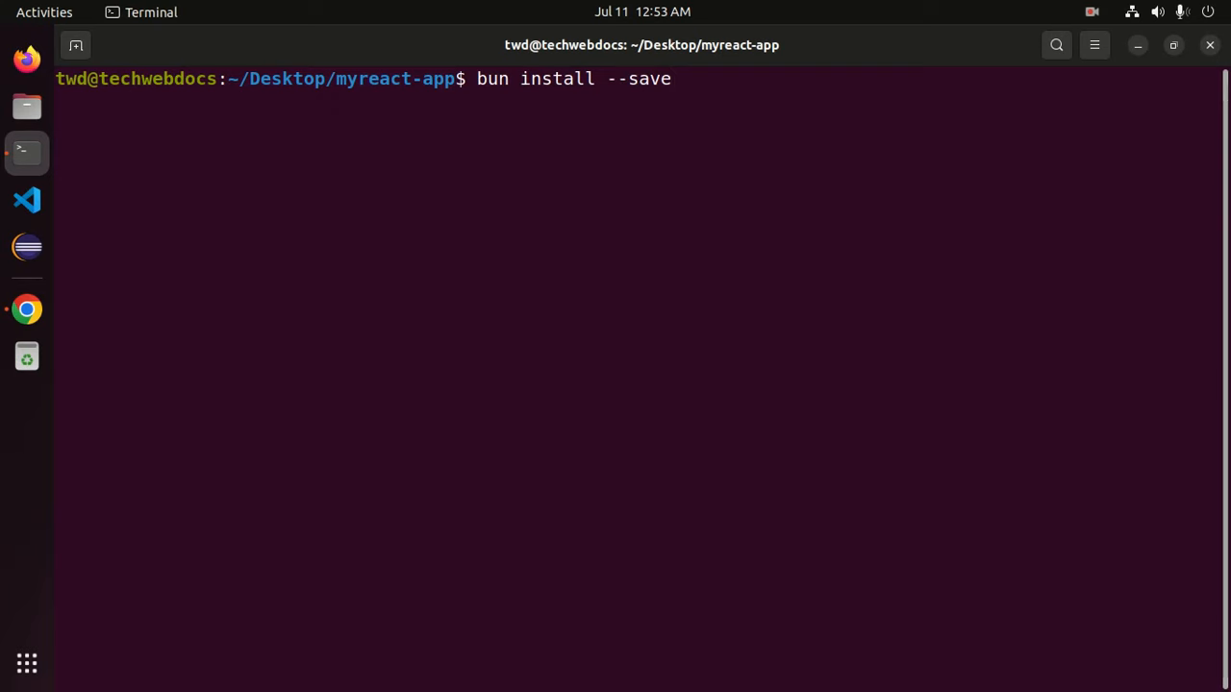
text(types)
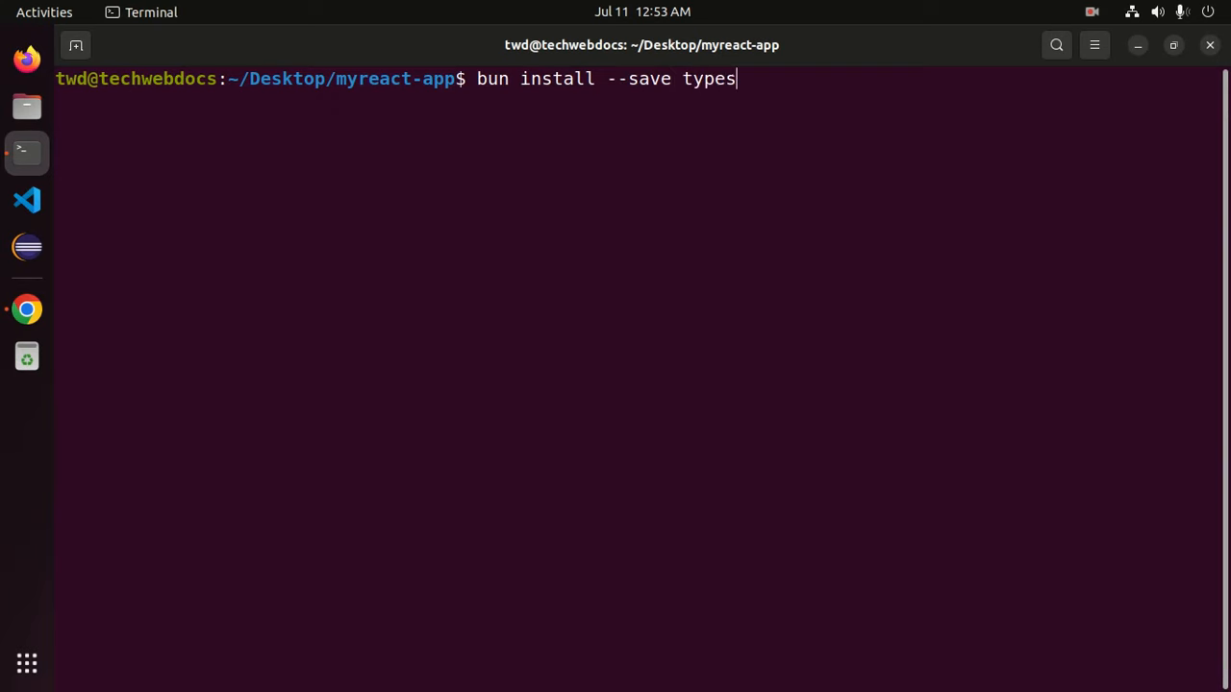
text(cript)
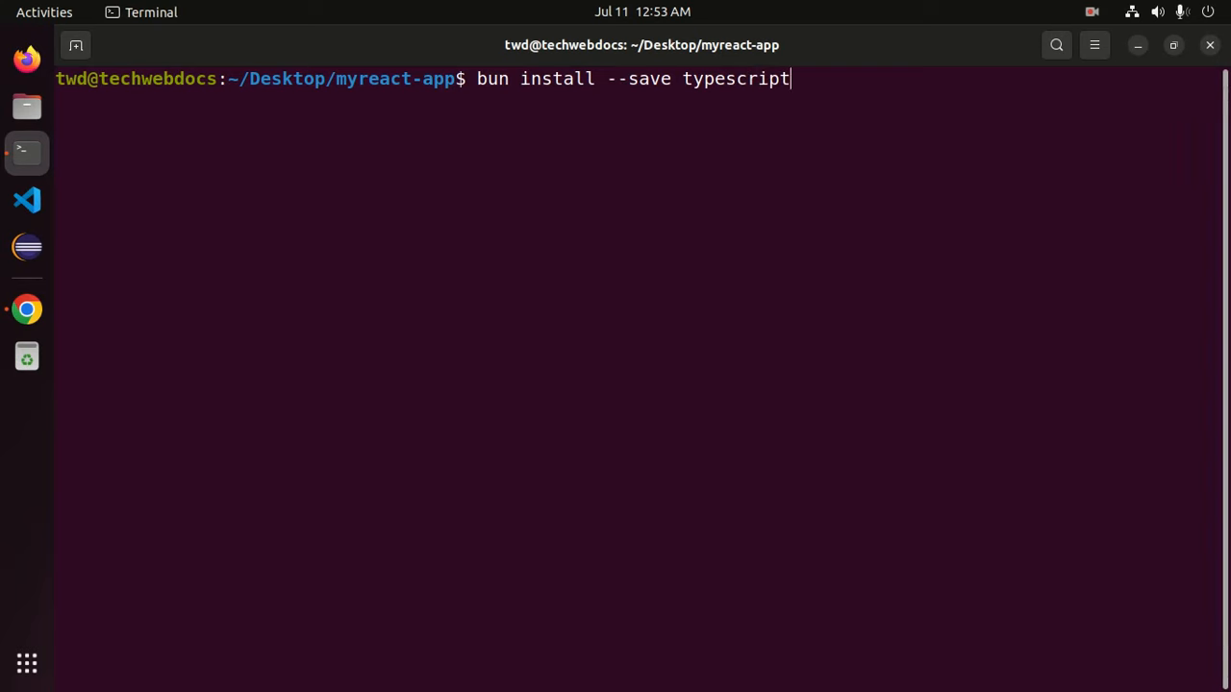
text(@)
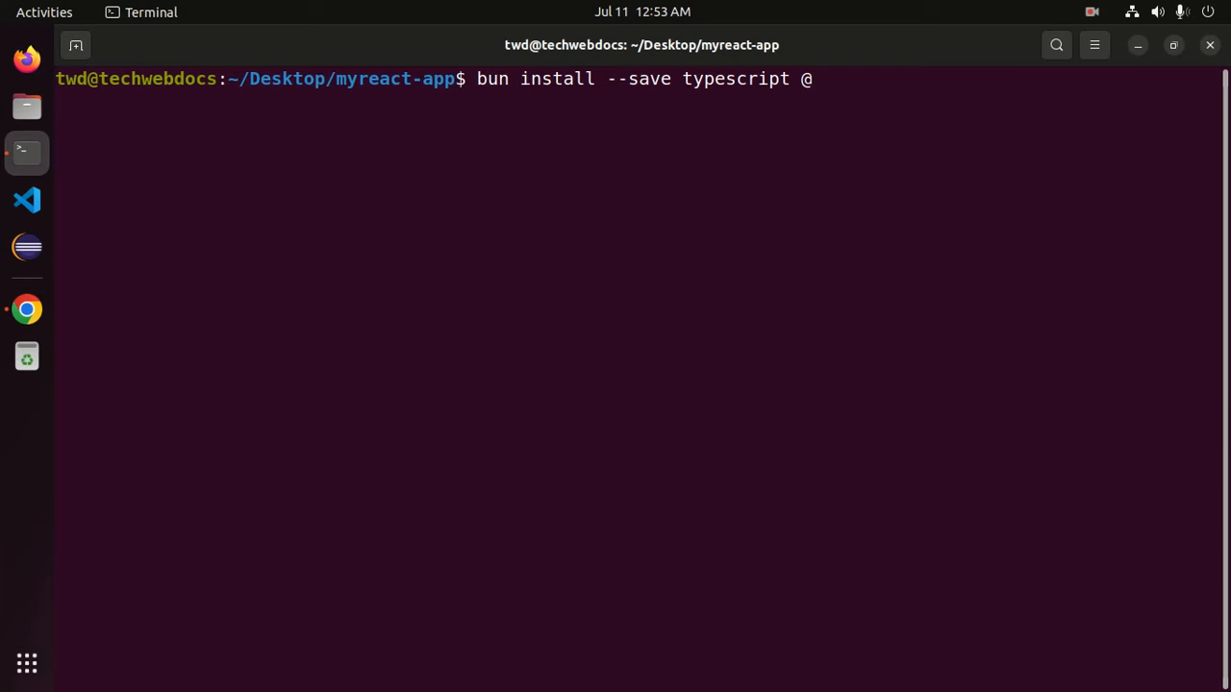
text(t)
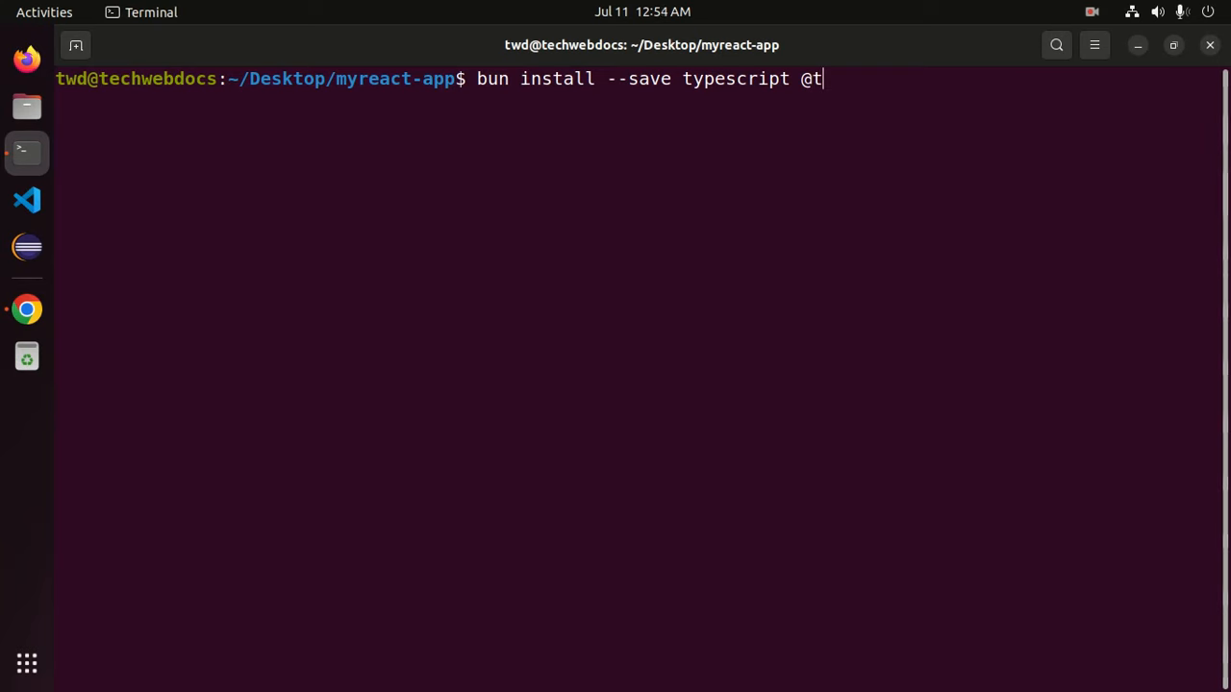
text(ypes)
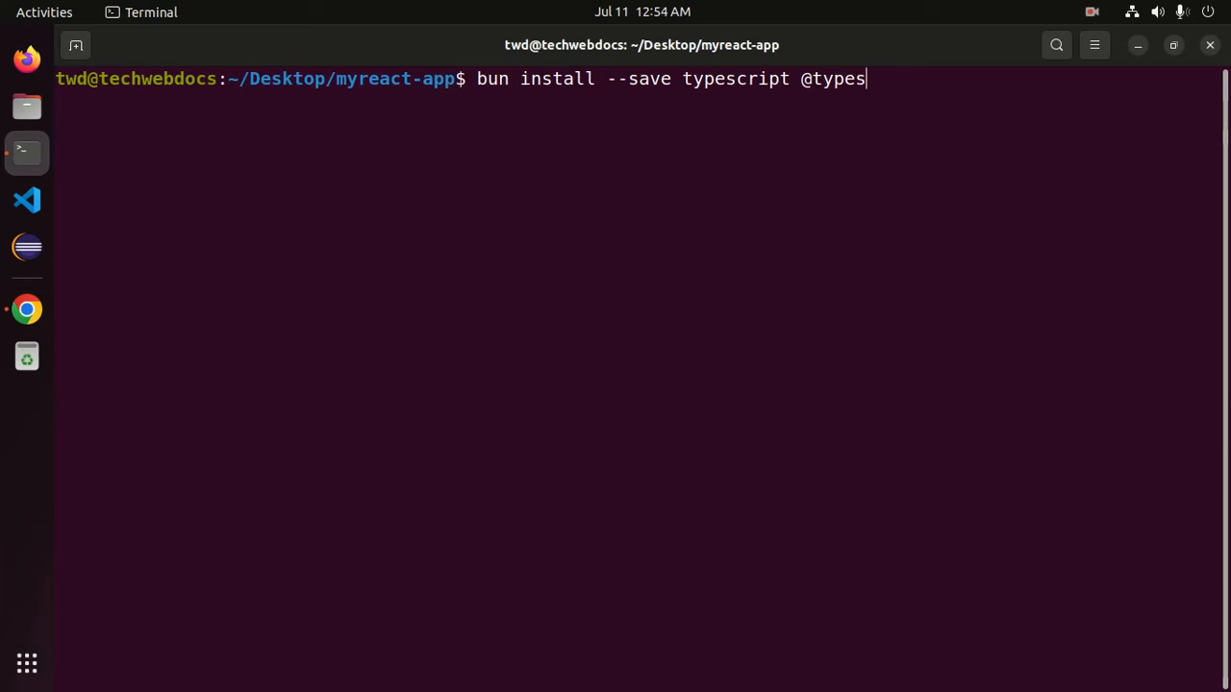
text(/n)
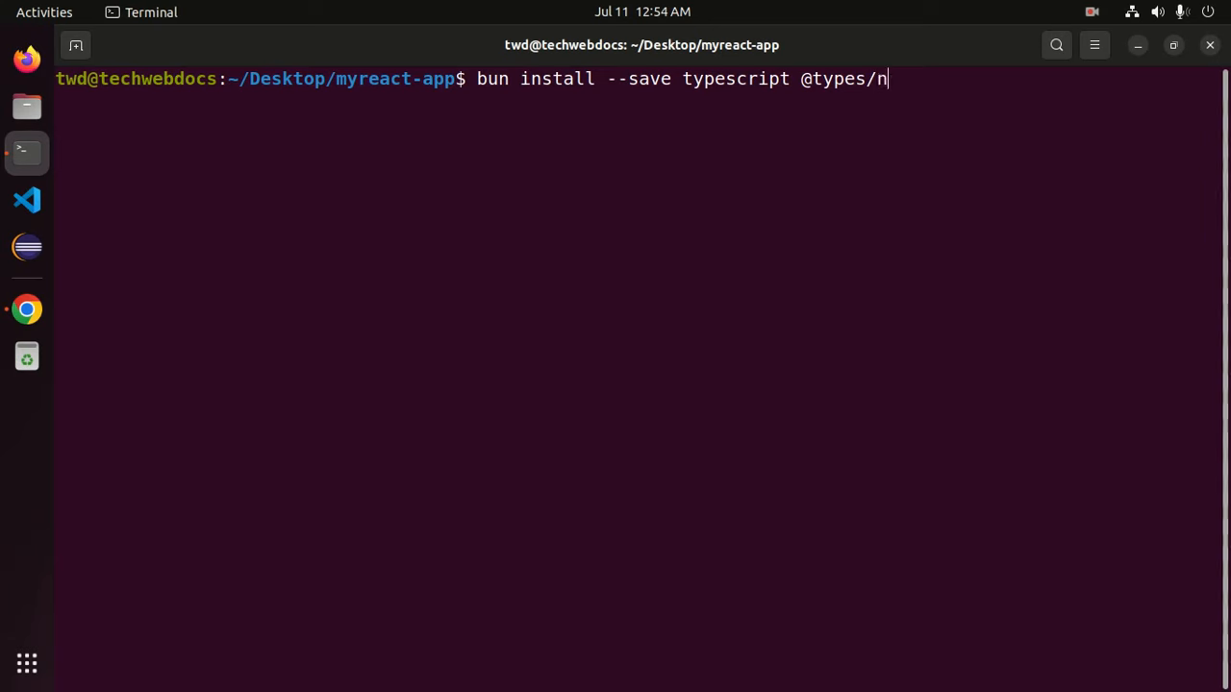
text(ode)
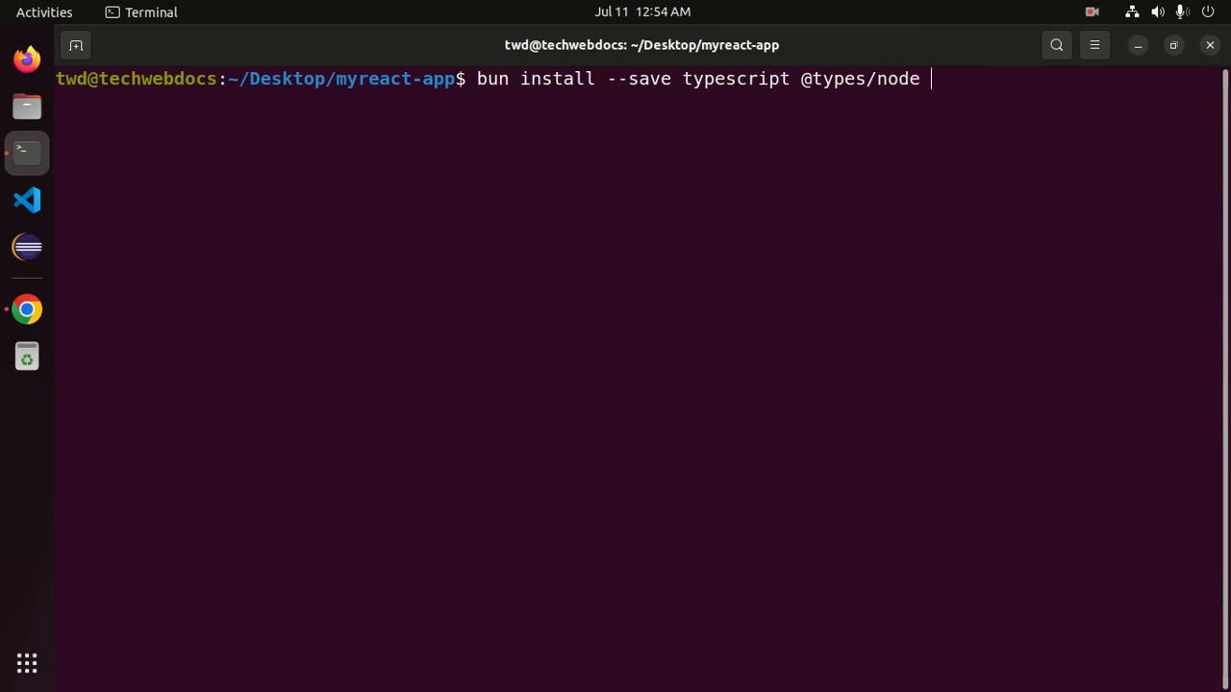
text(@t)
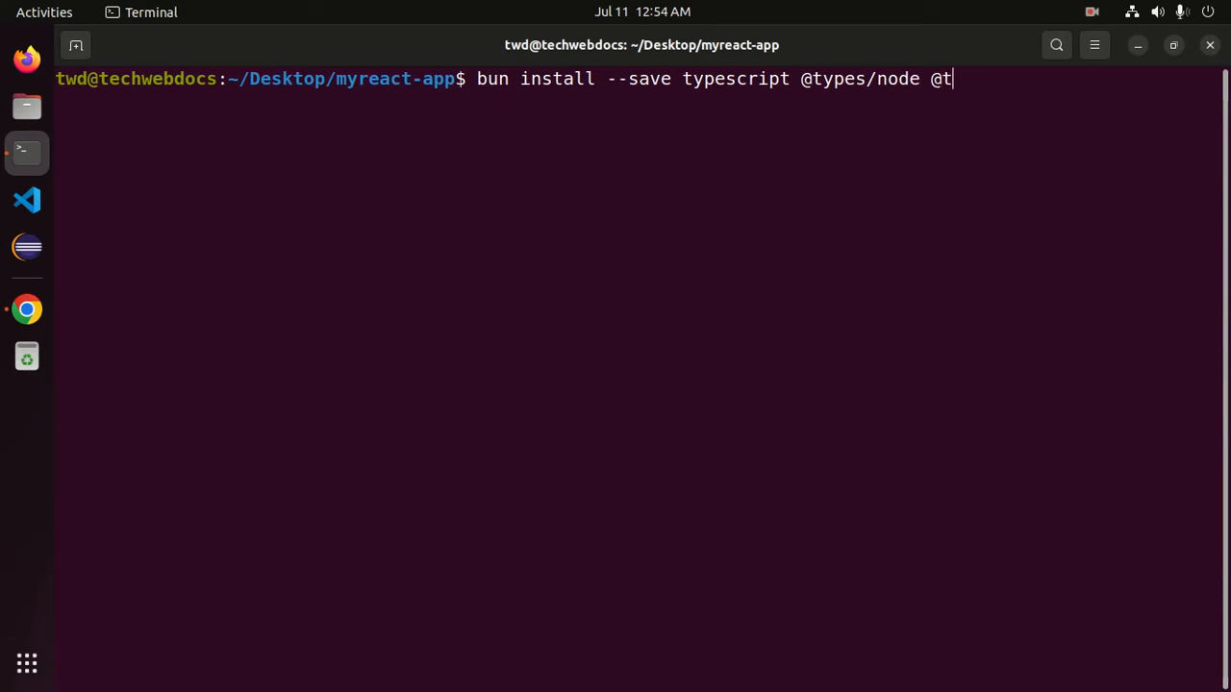
text(ypes)
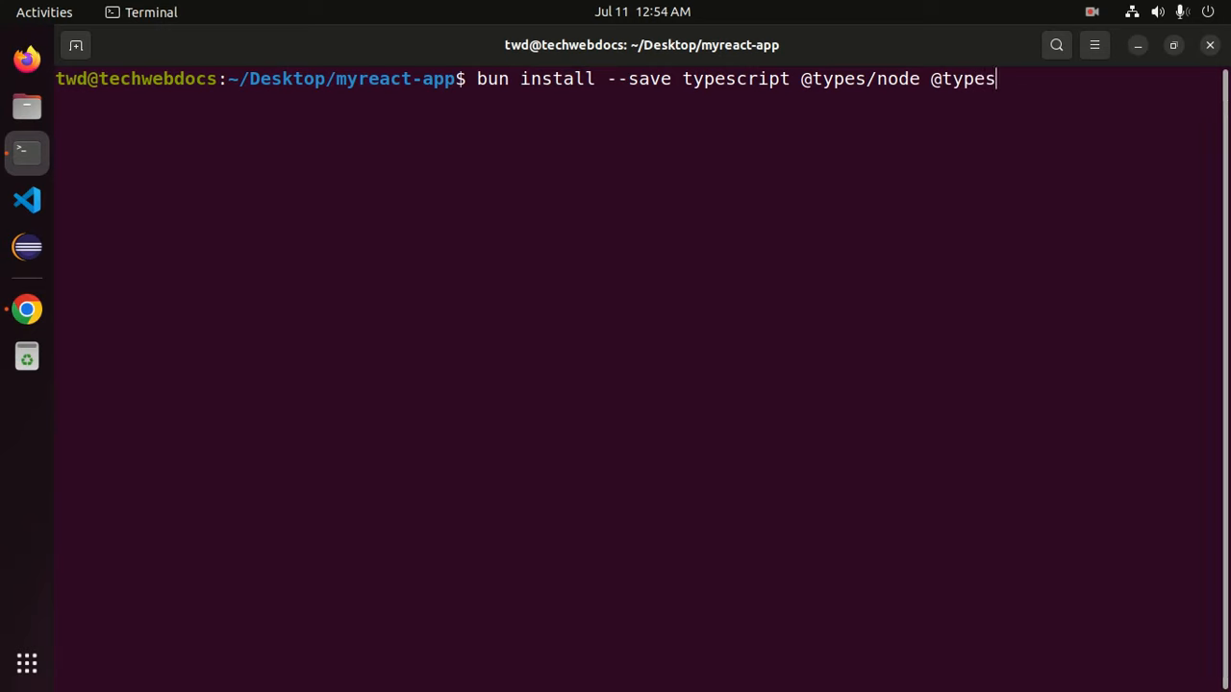
text(/re)
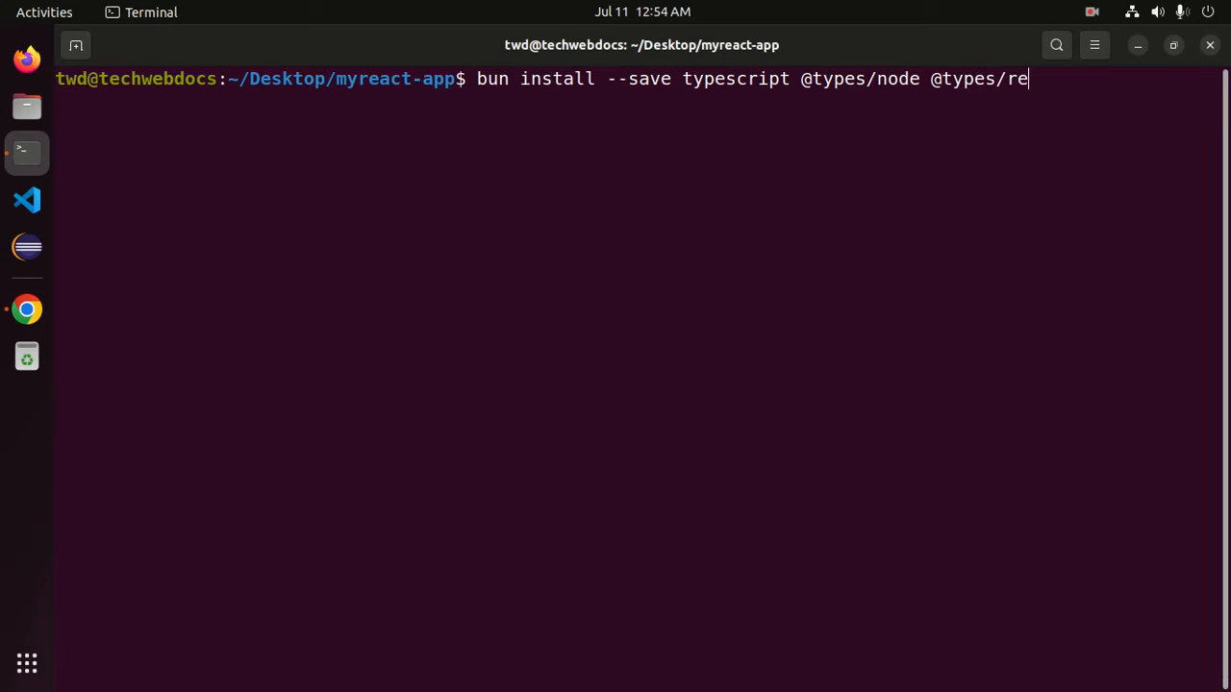
text(act)
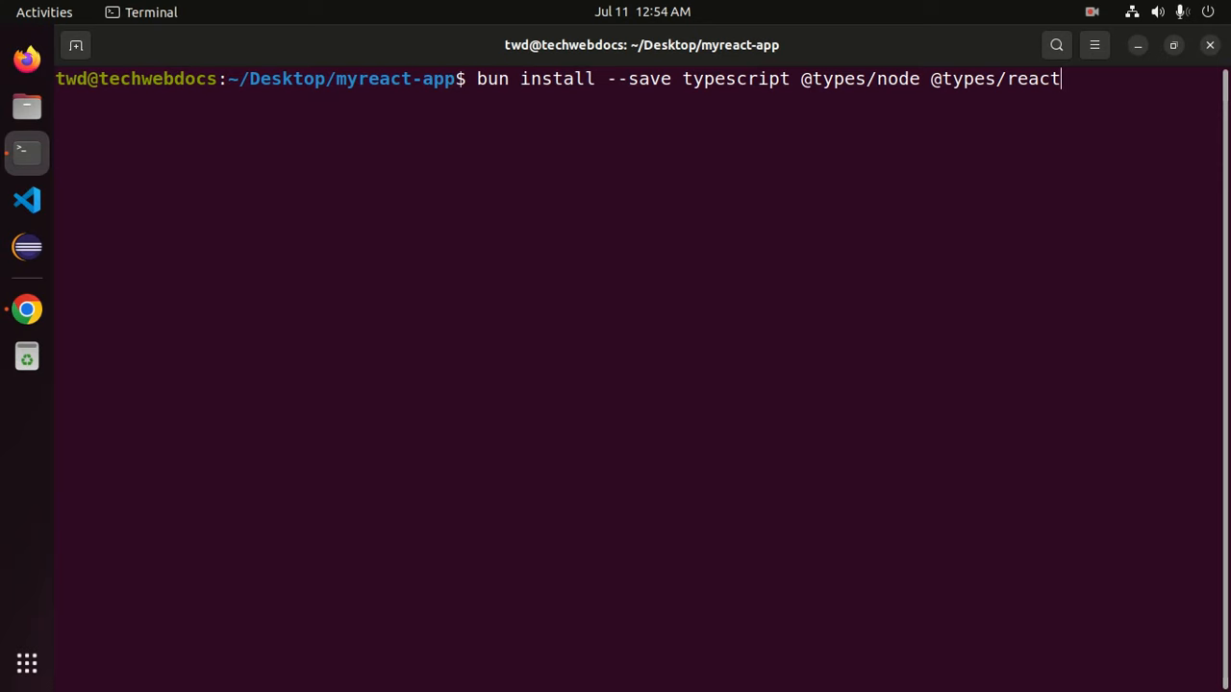
text(@)
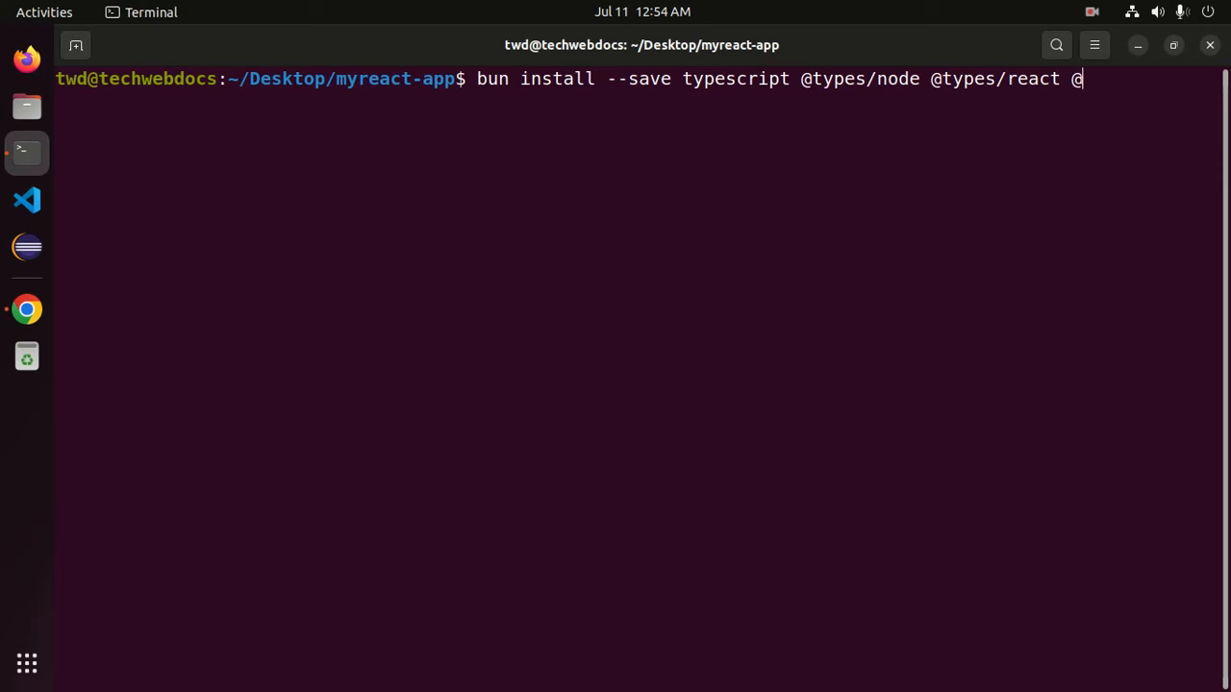
text(types/react)
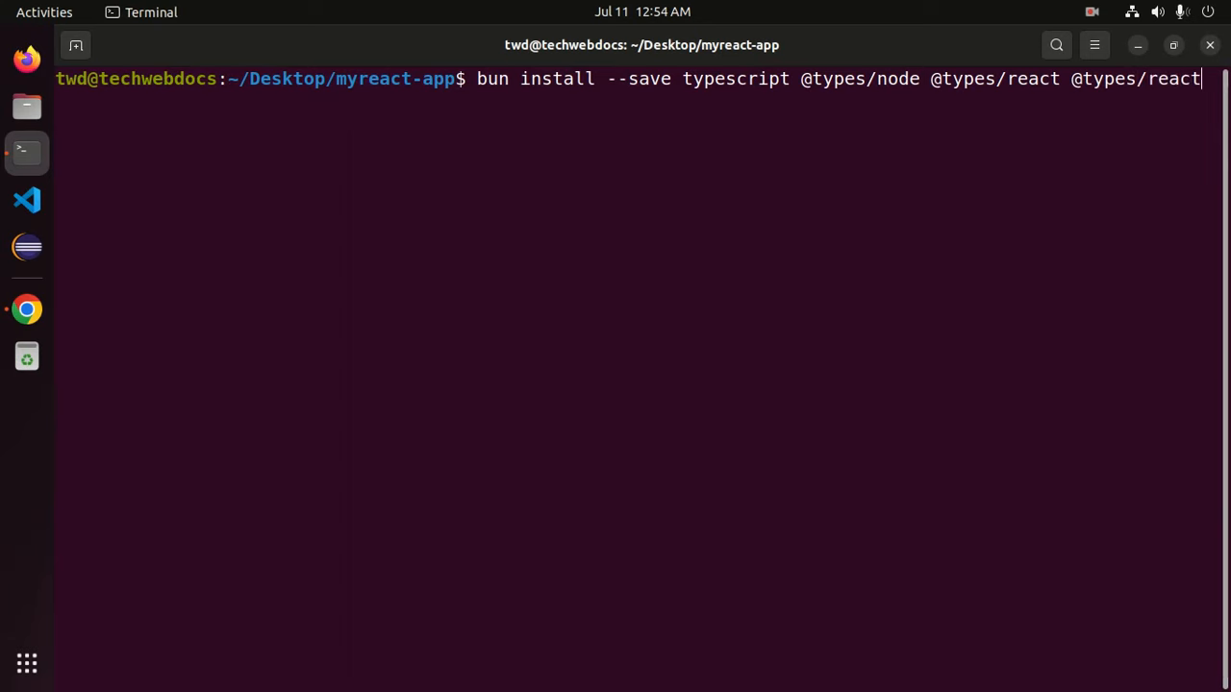
text(-dom)
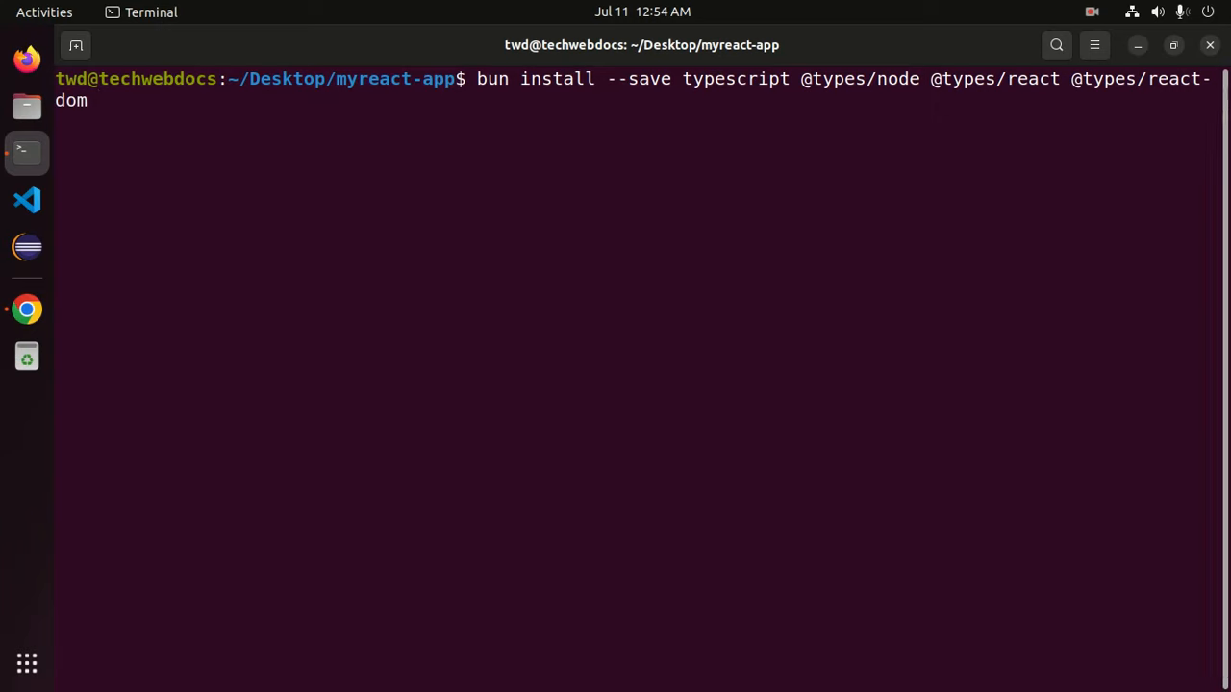
text(@)
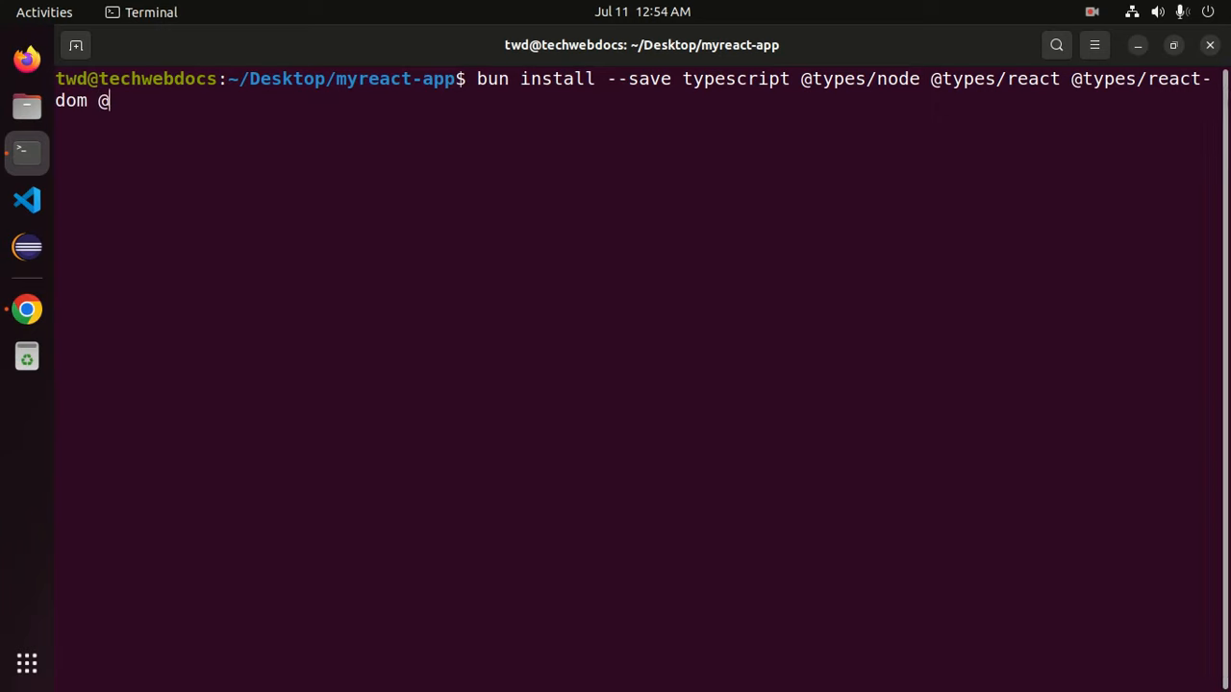
text(types)
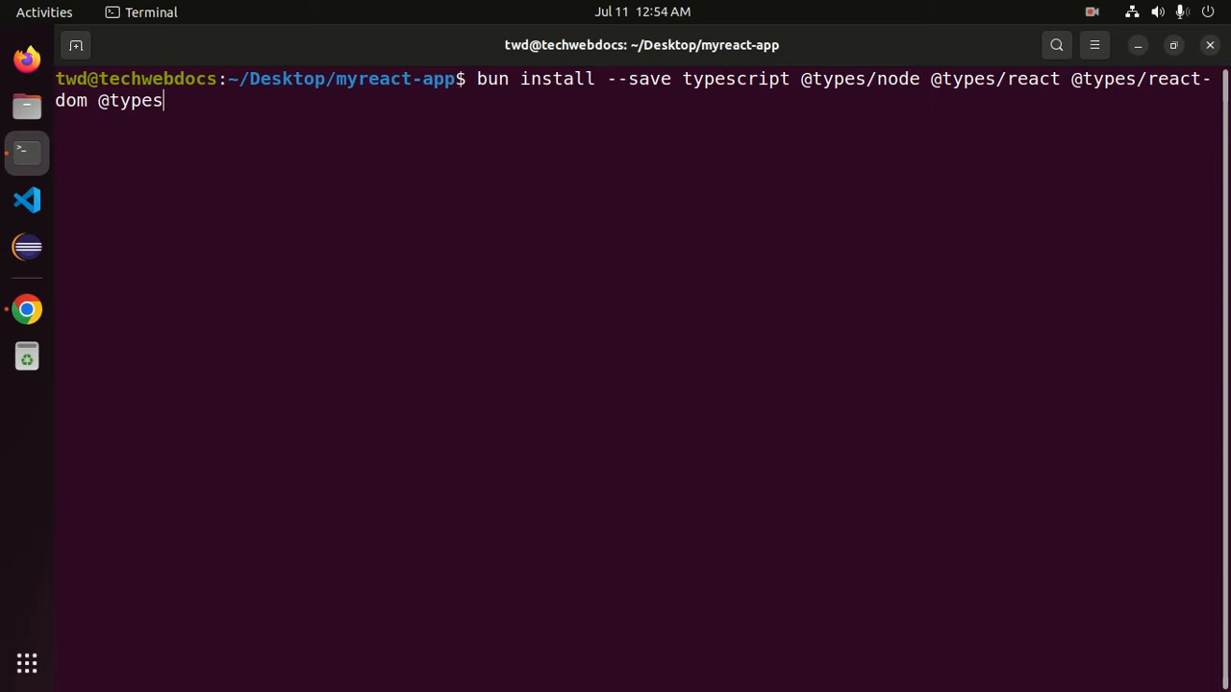
text(/)
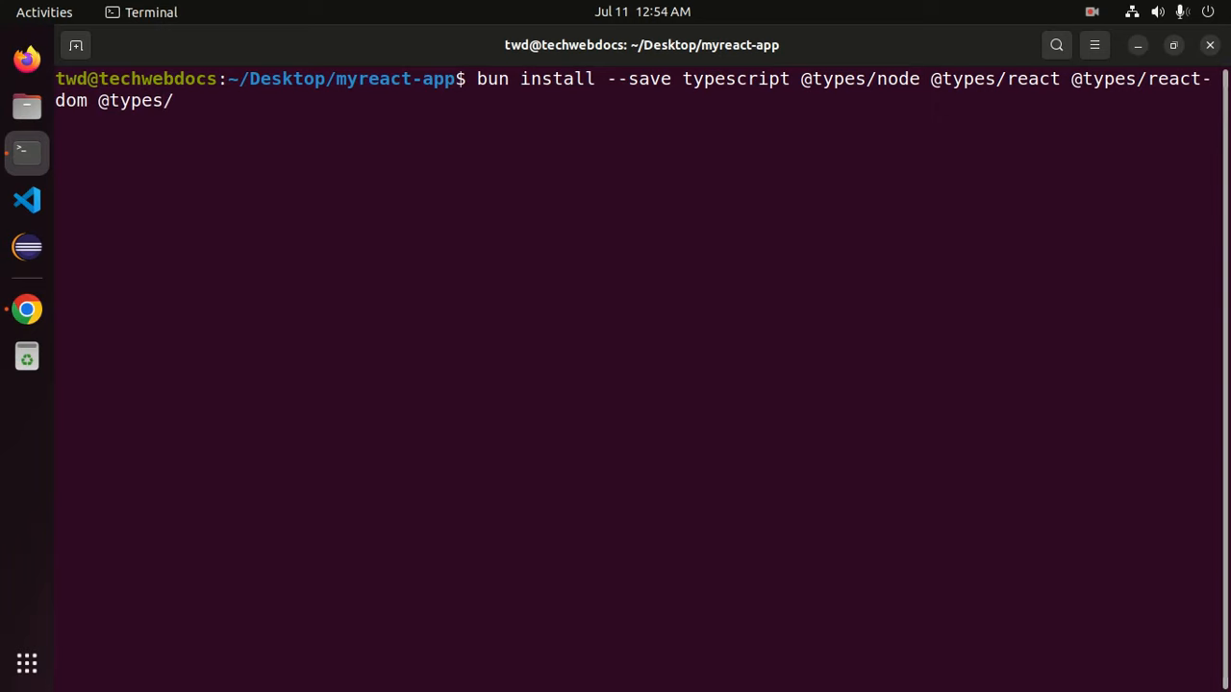
text(jest)
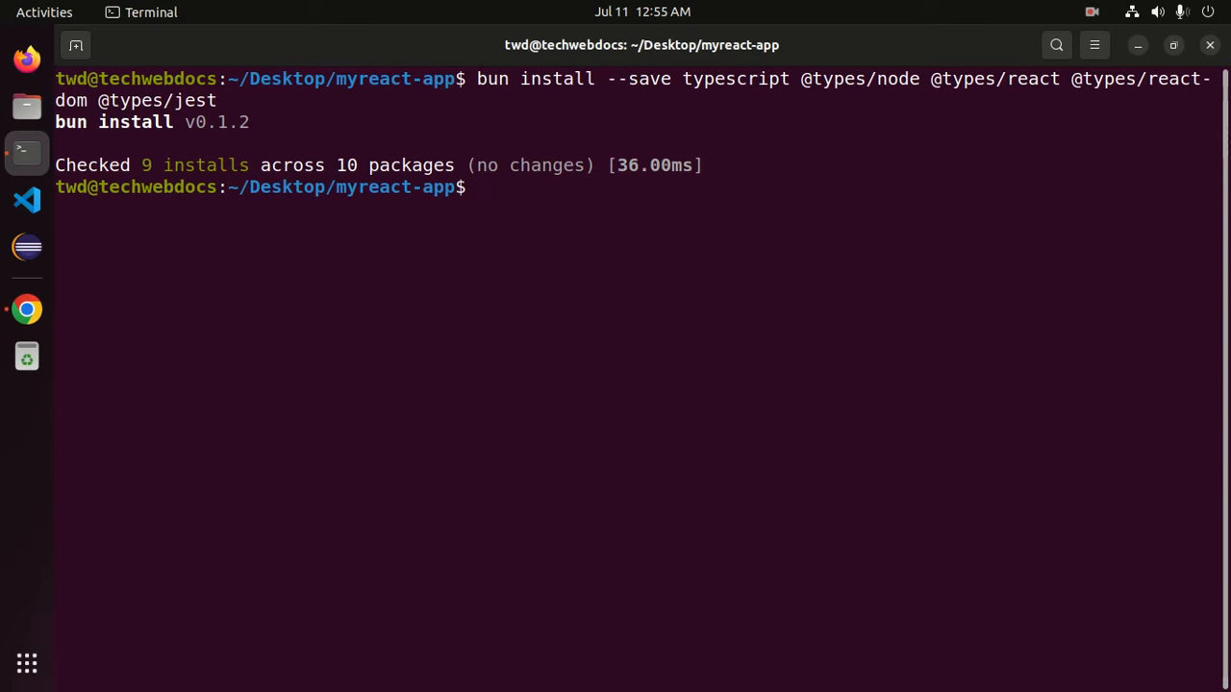
- Open myreact-app in VS Code with 'code .' and expand the src folder
text(c)
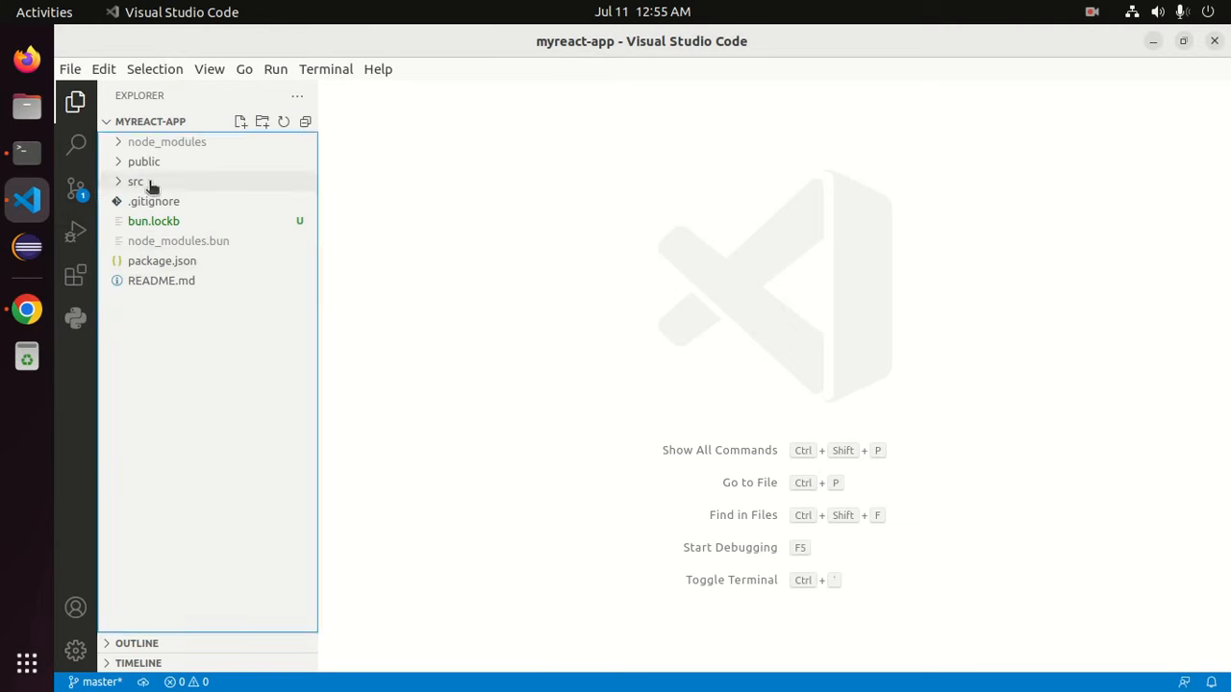
click(135, 181)
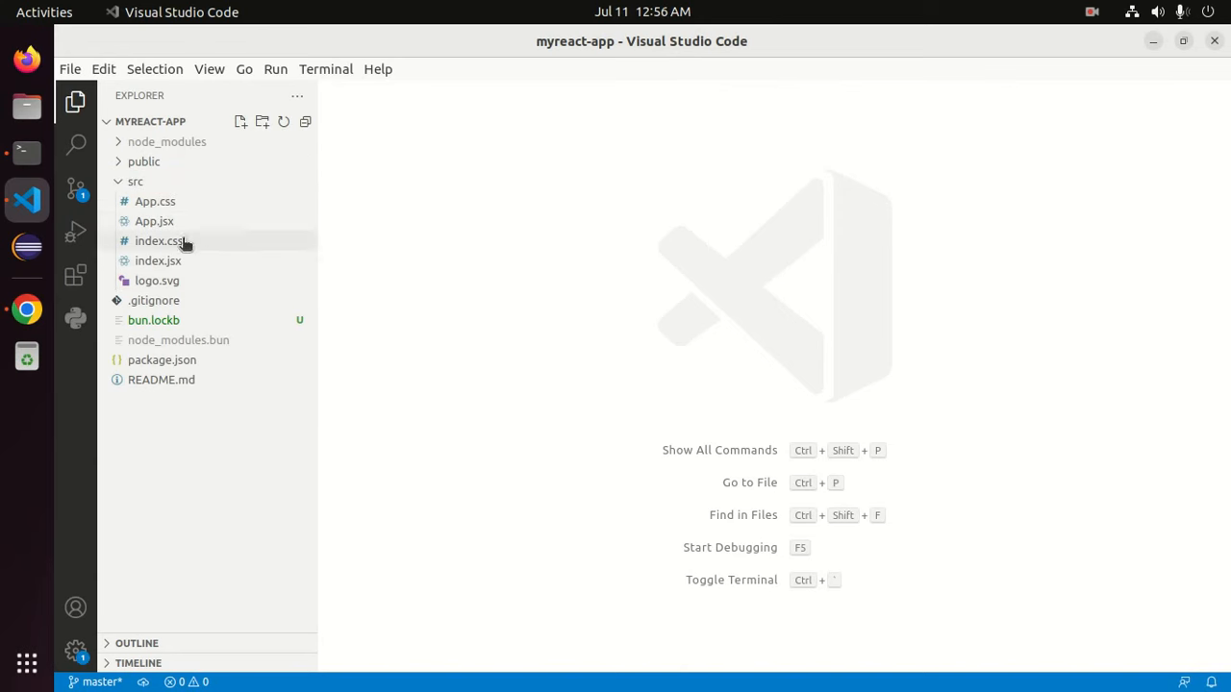
- Rename App.jsx to App.tsx and index.jsx to index.tsx
right_click(154, 221)
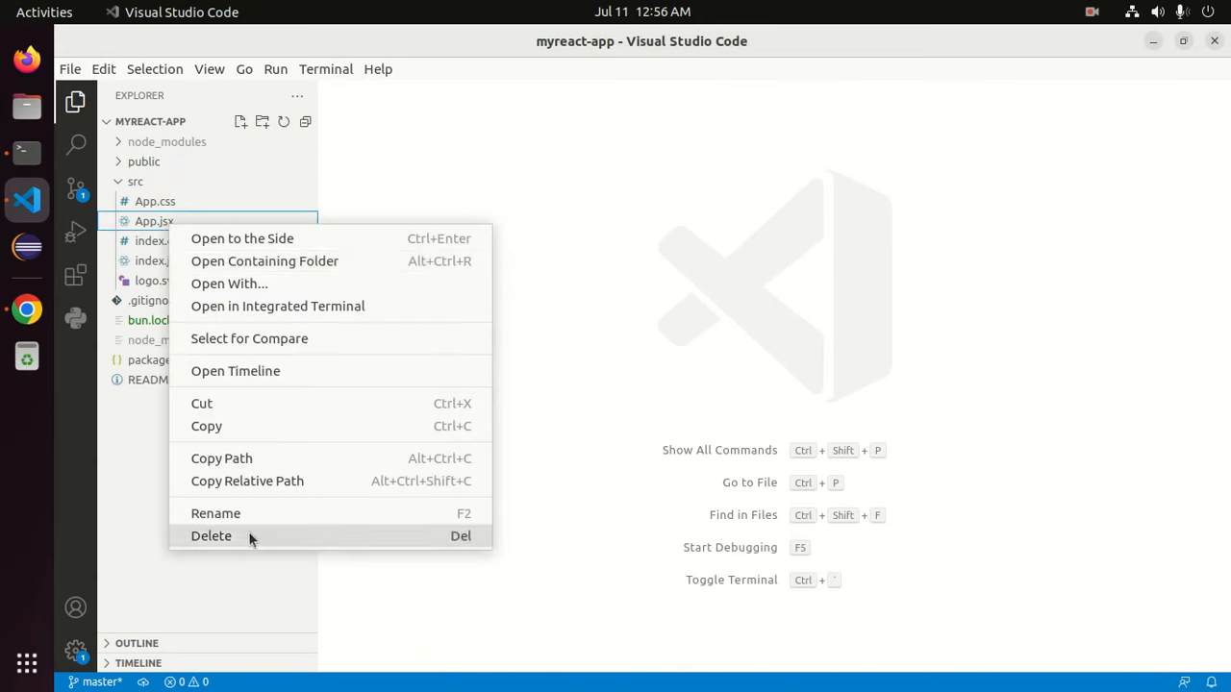
click(215, 513)
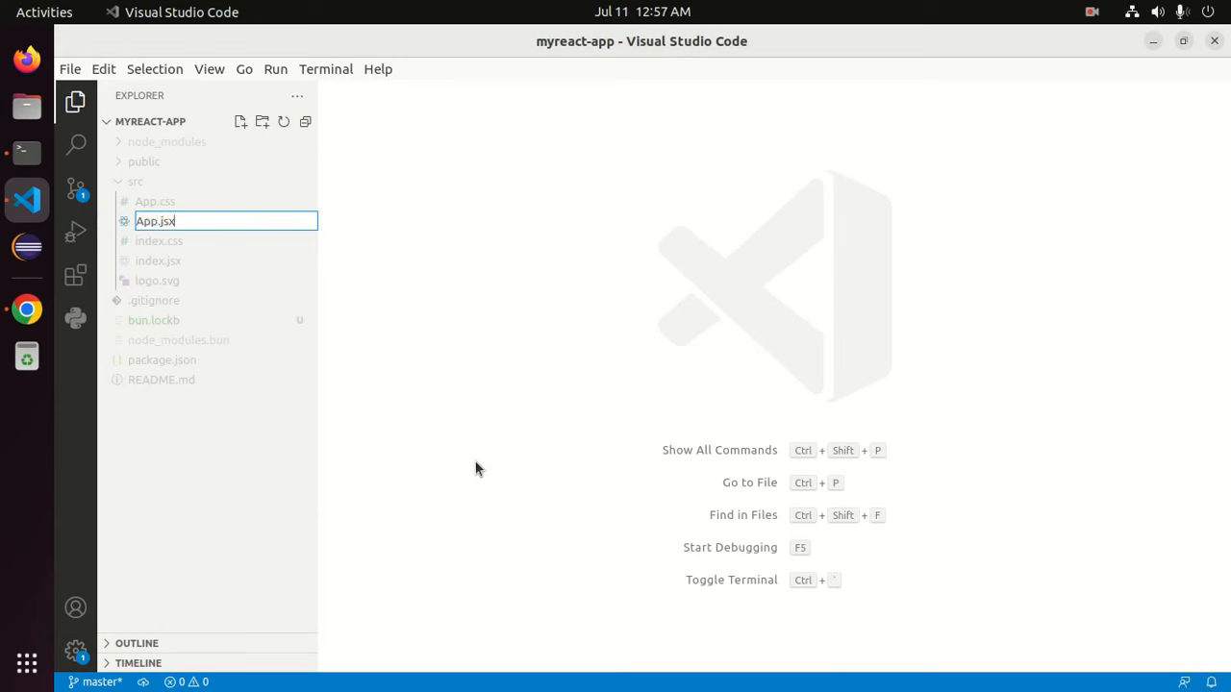
text(App.ts)
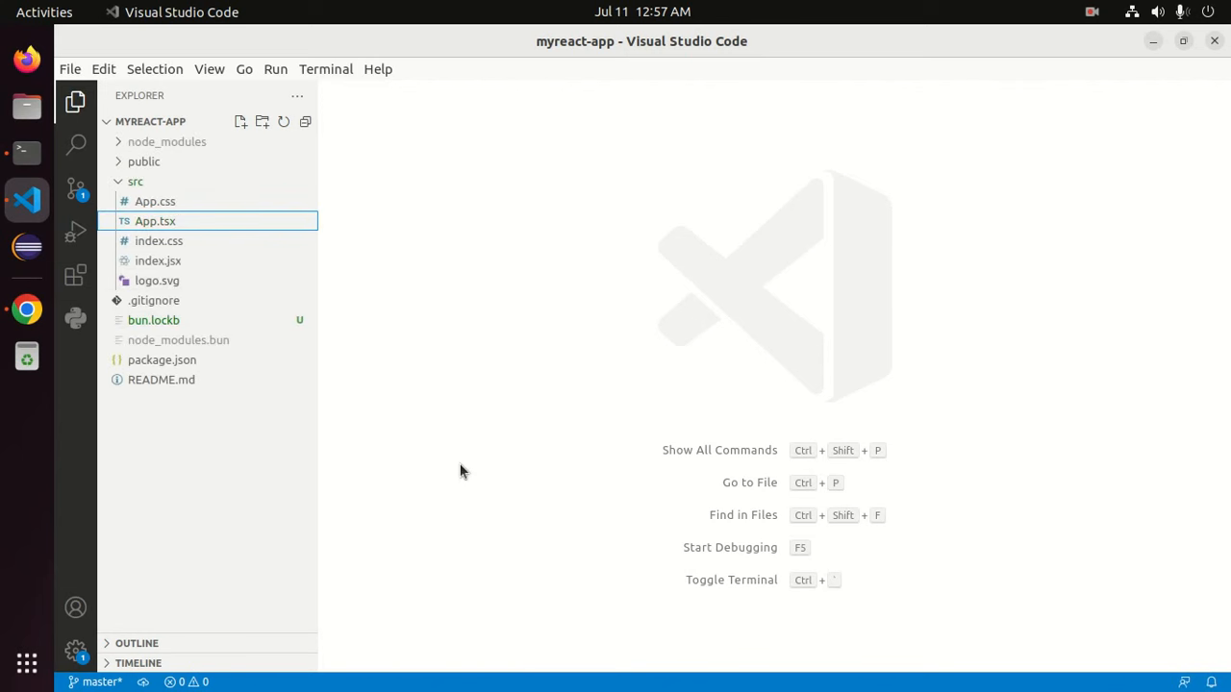
right_click(159, 261)
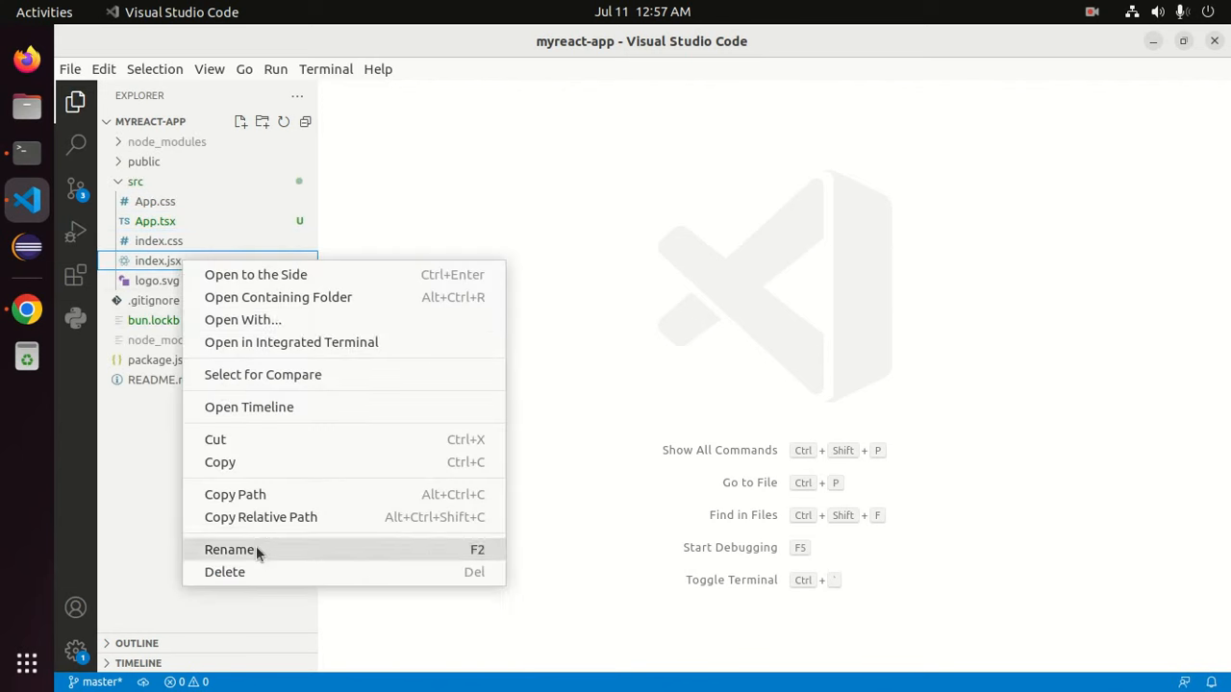
click(230, 549)
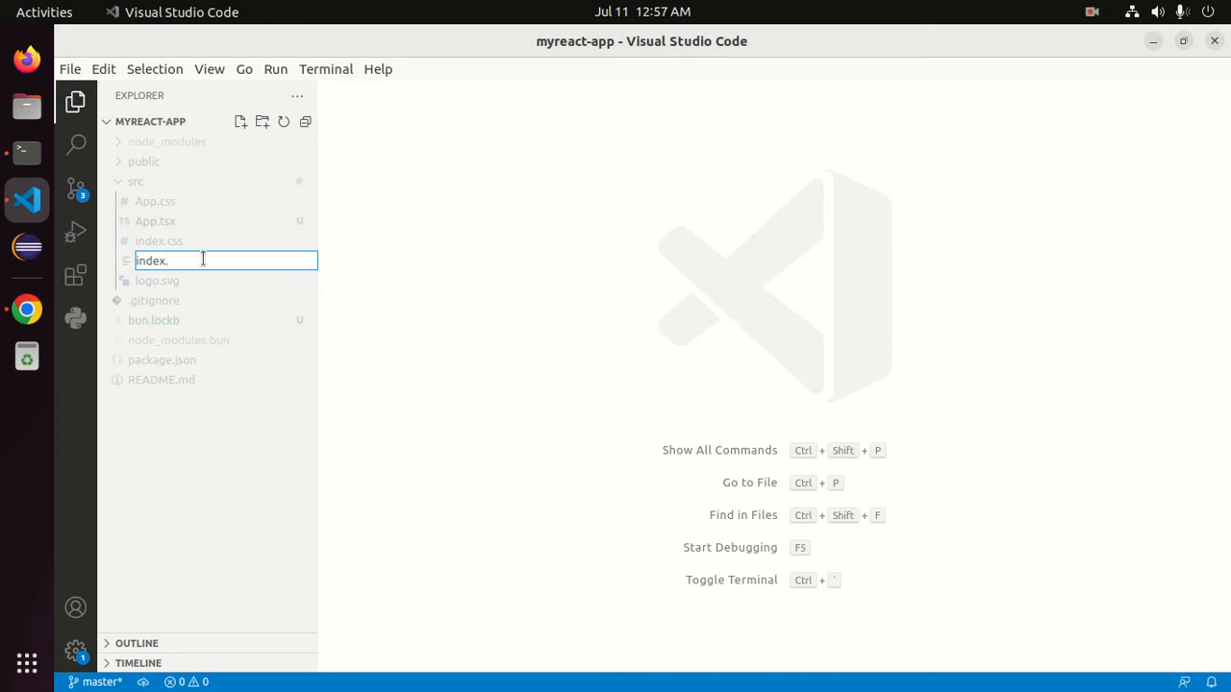
text(tsx)
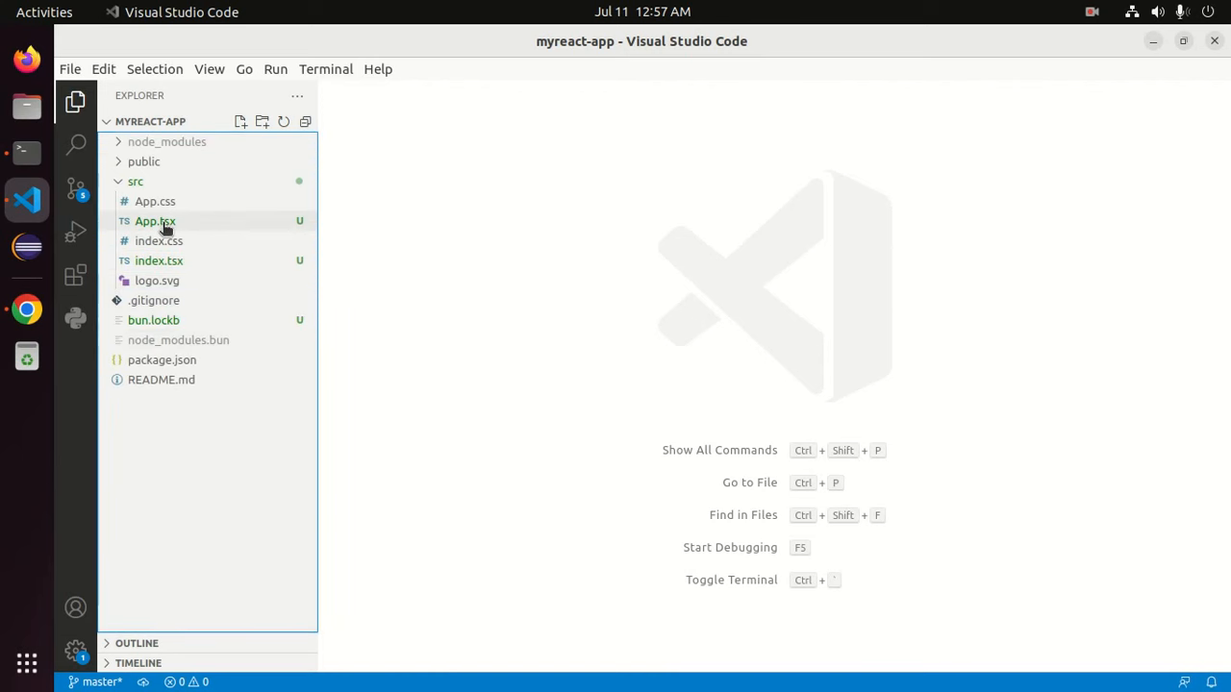
mouse_move(155, 222)
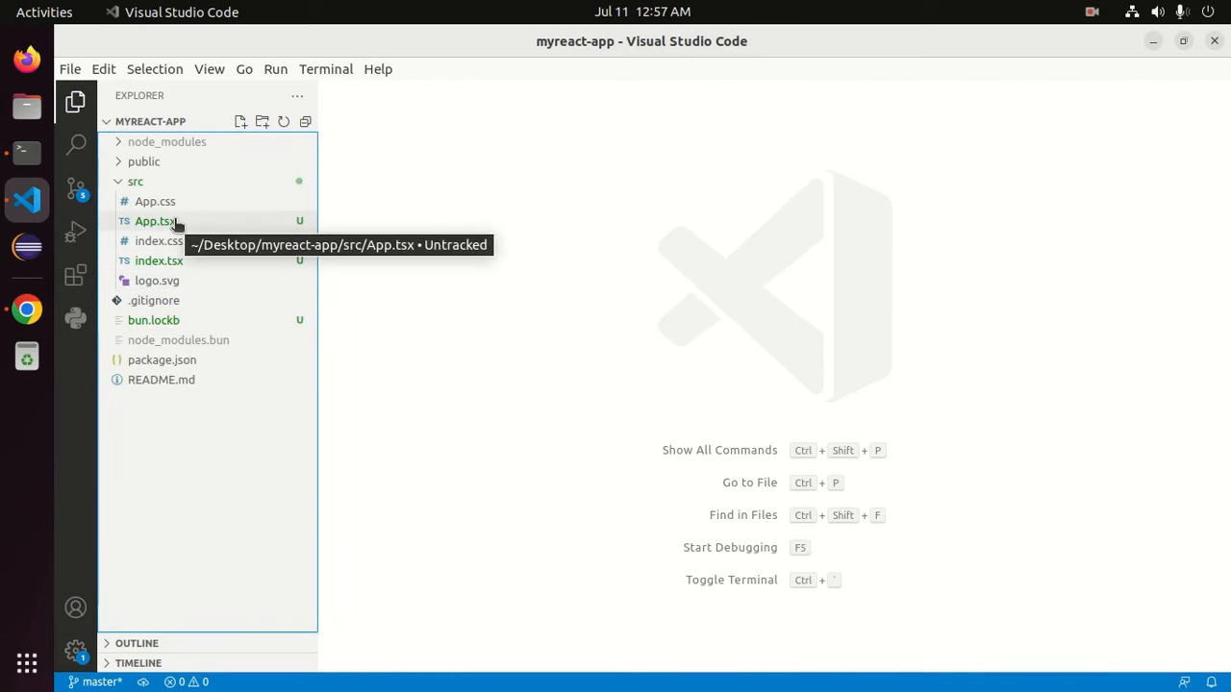
- Delete the <img src={logo}> line from App.tsx and save the file
click(155, 221)
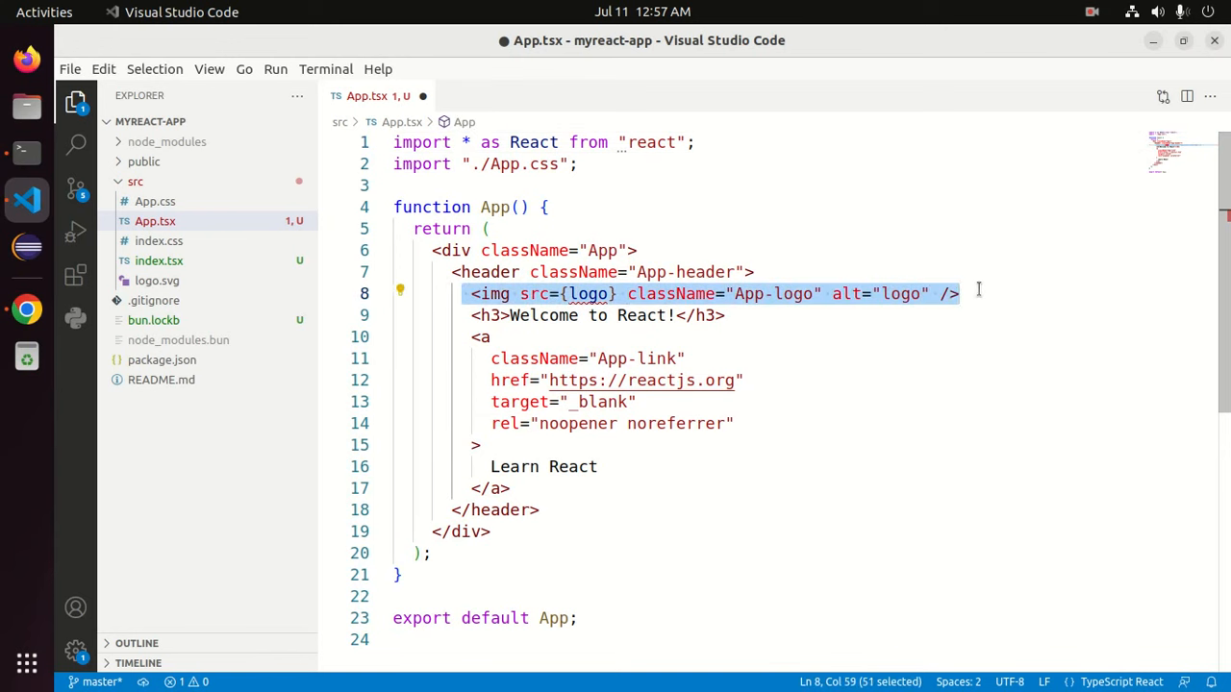
key(Delete)
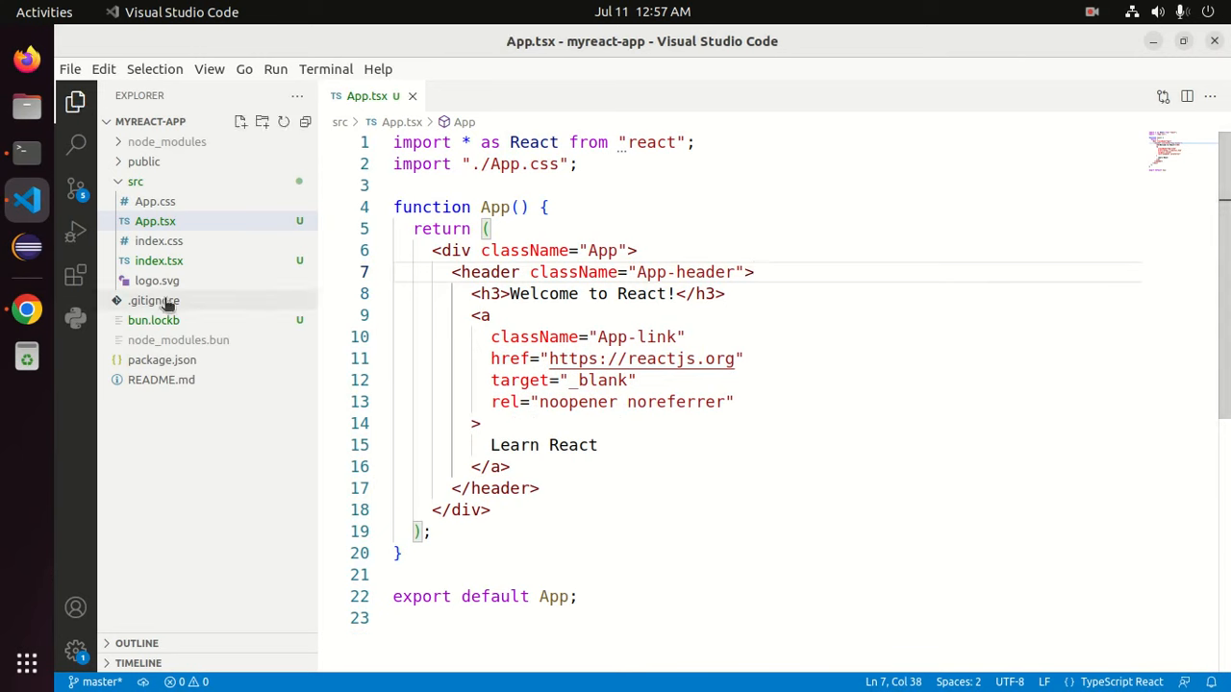
click(26, 152)
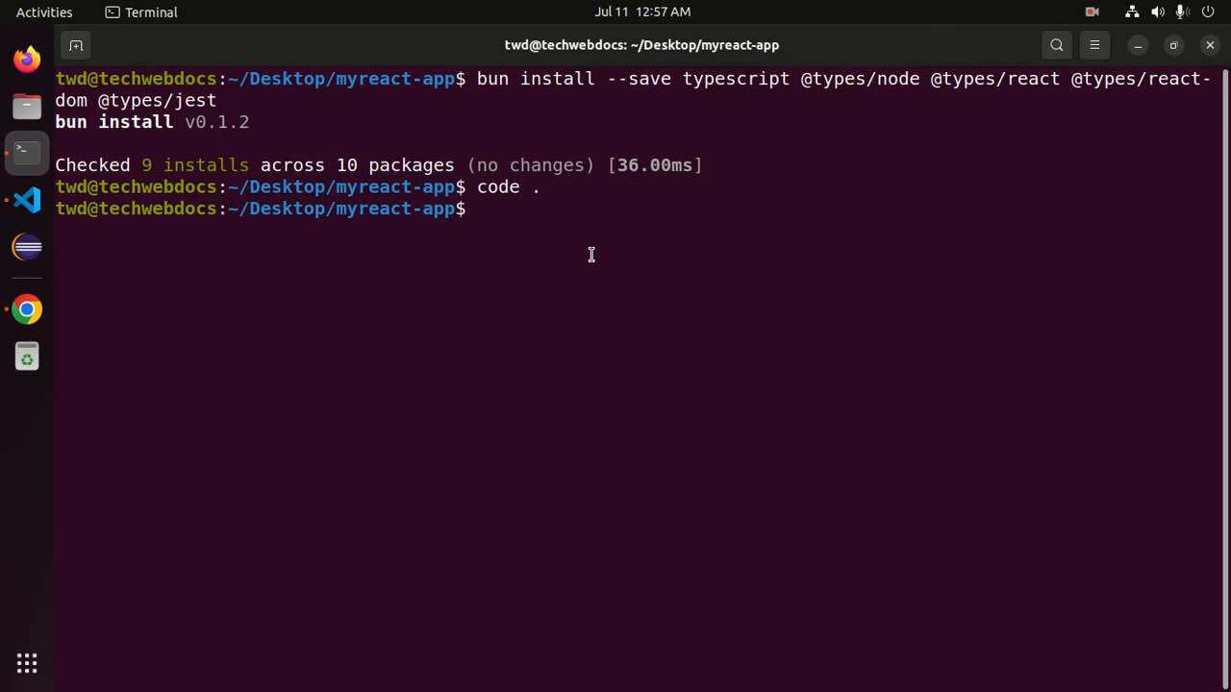
- Start the dev server with 'bun dev' and copy the localhost:3000 link
text(bun dev)
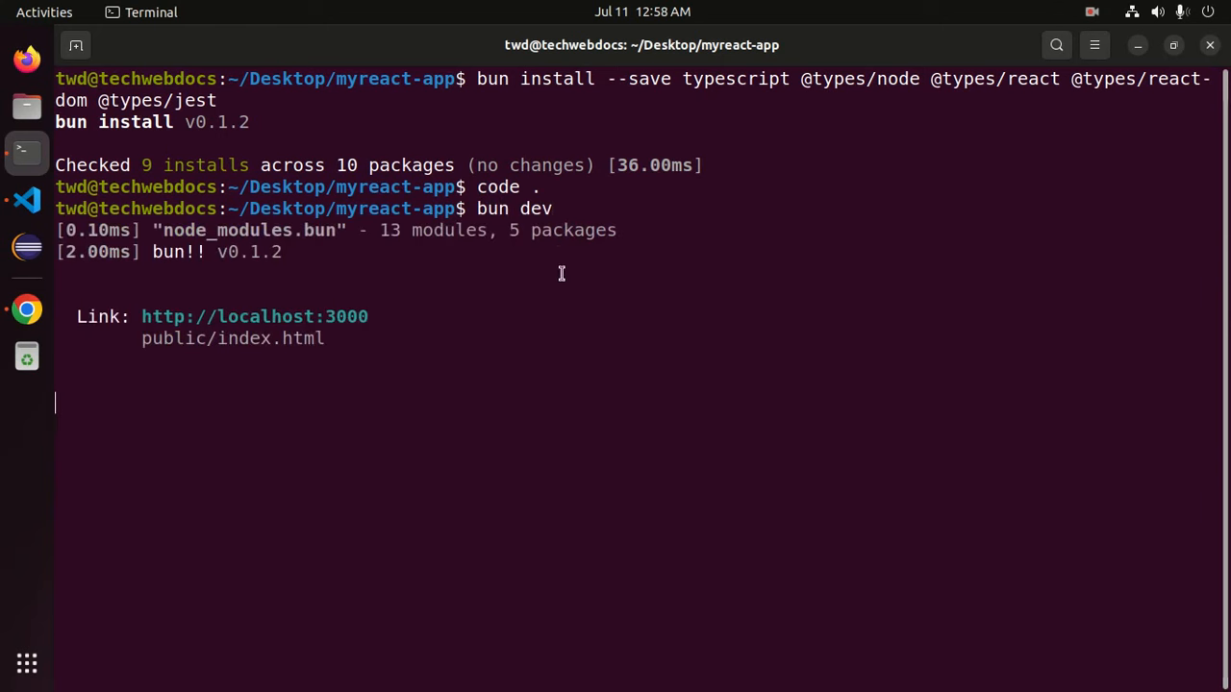
mouse_move(279, 323)
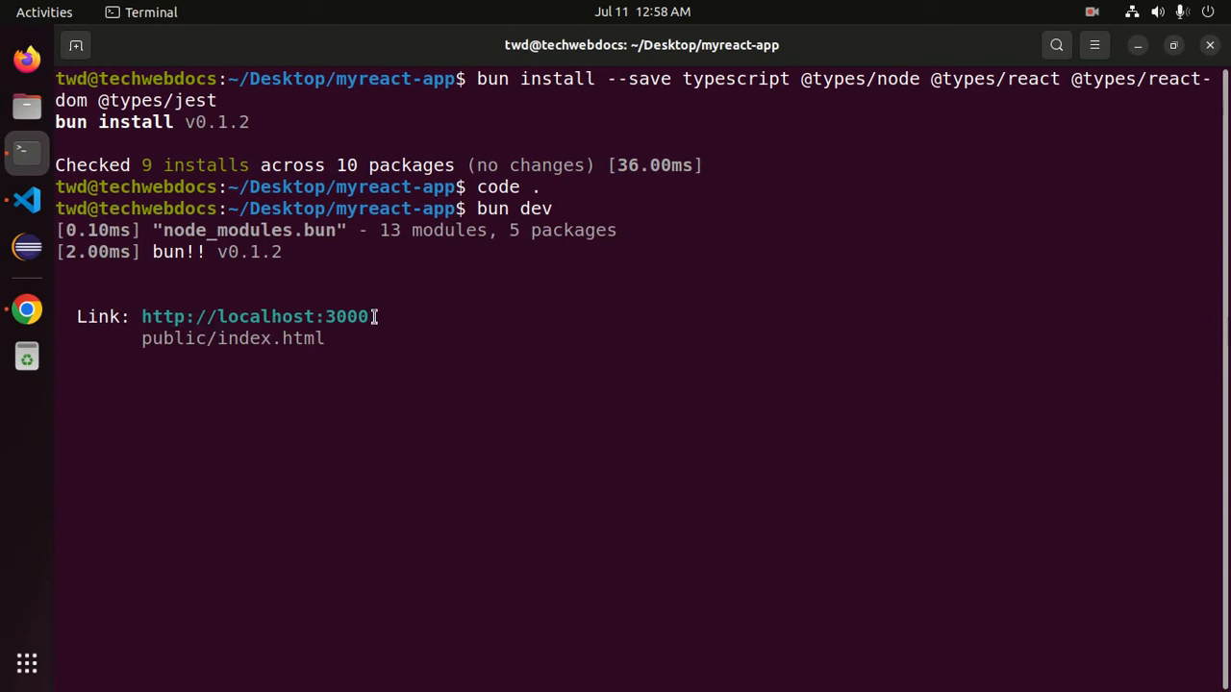
right_click(255, 316)
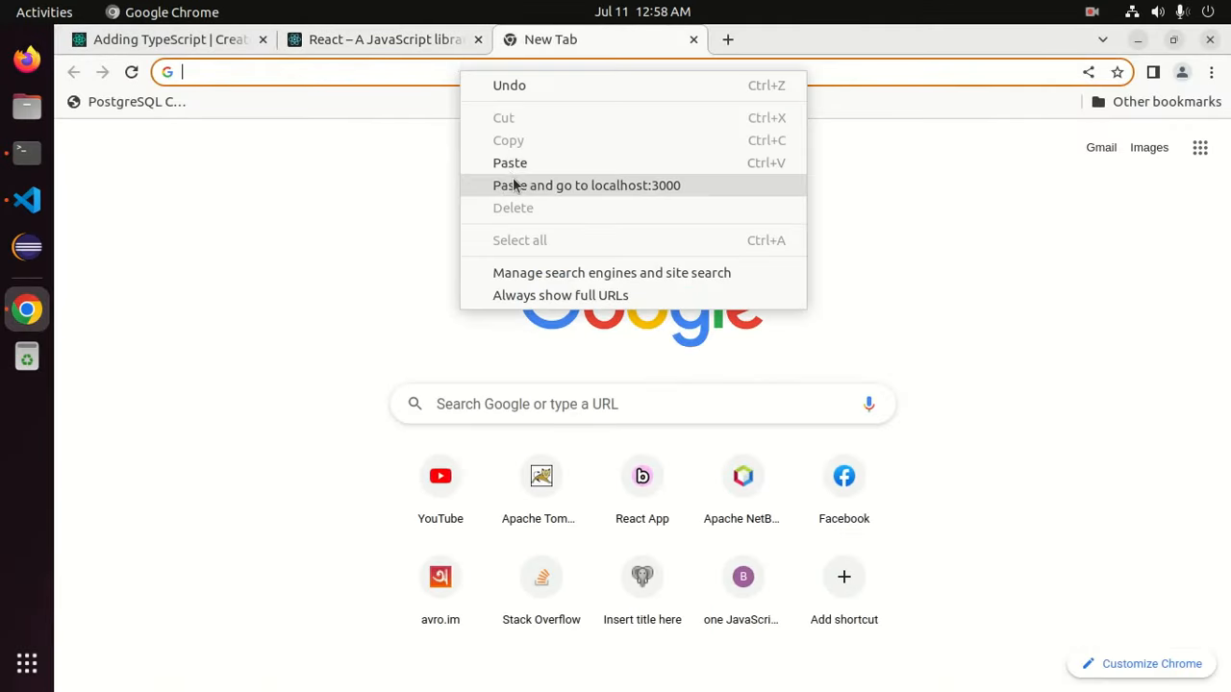
- Paste localhost:3000 into a new Chrome tab to load the Welcome to React page
click(585, 185)
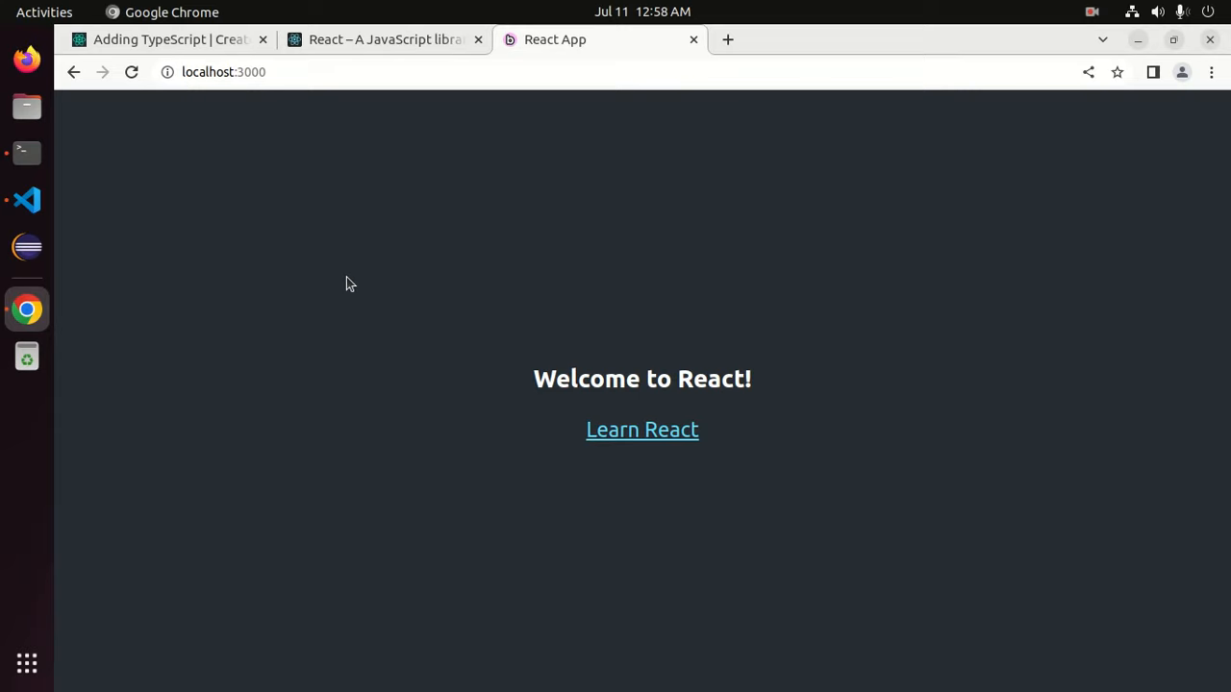
click(27, 200)
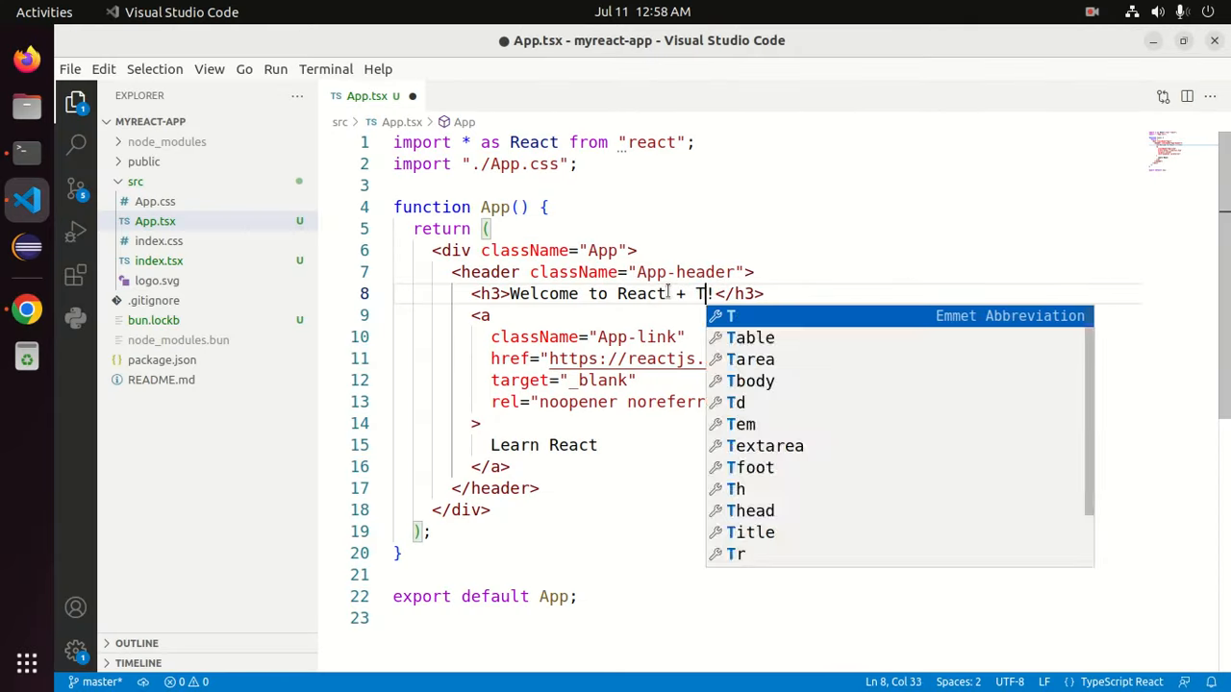
- Set the h3 to 'Welcome to React + TypeScript on Bun!', save, and stop the server
text(ypeScript)
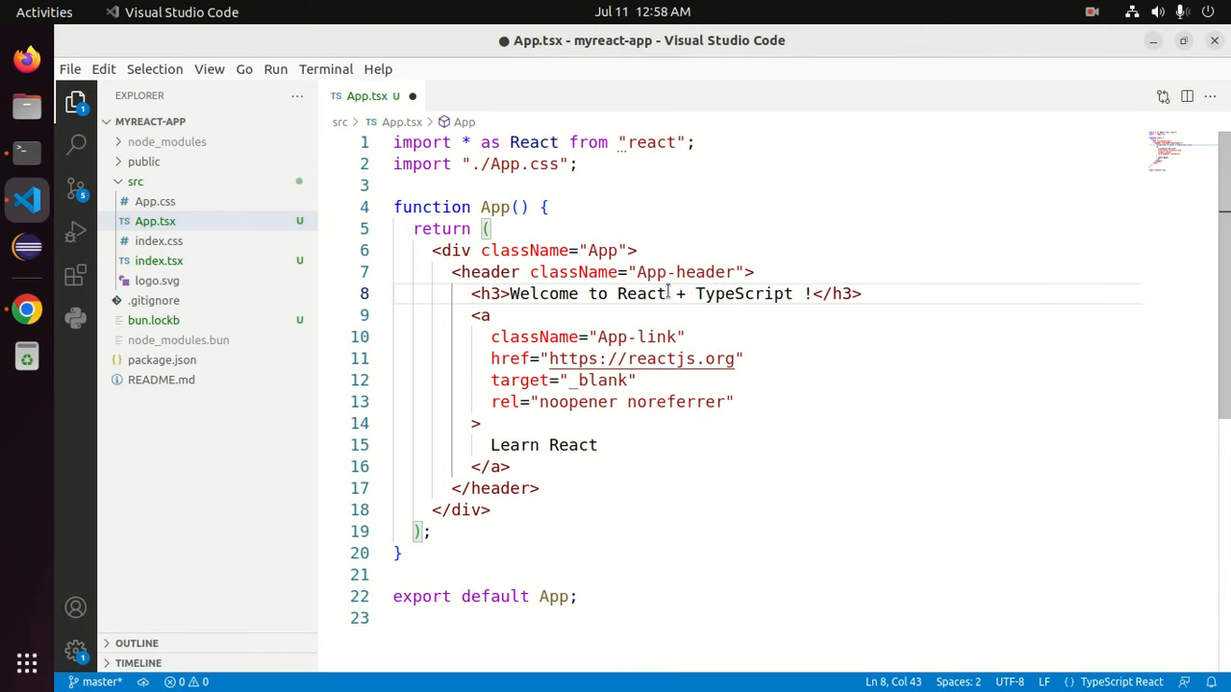
text(on Bun)
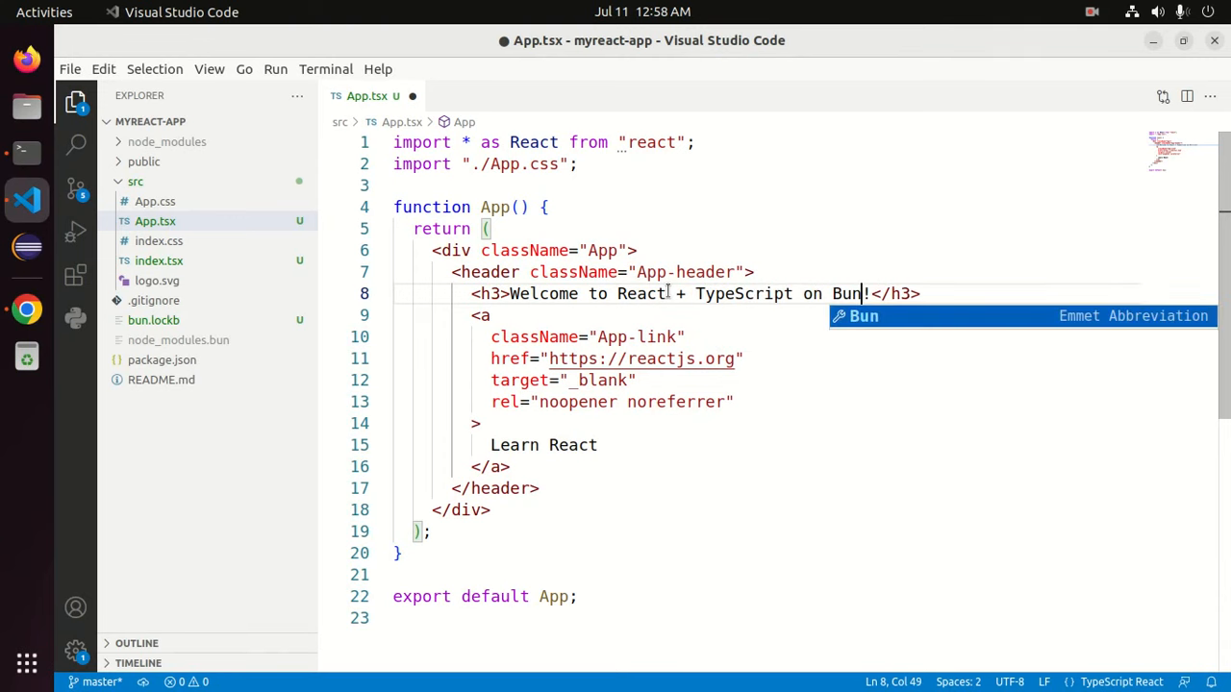
key(ctrl+s)
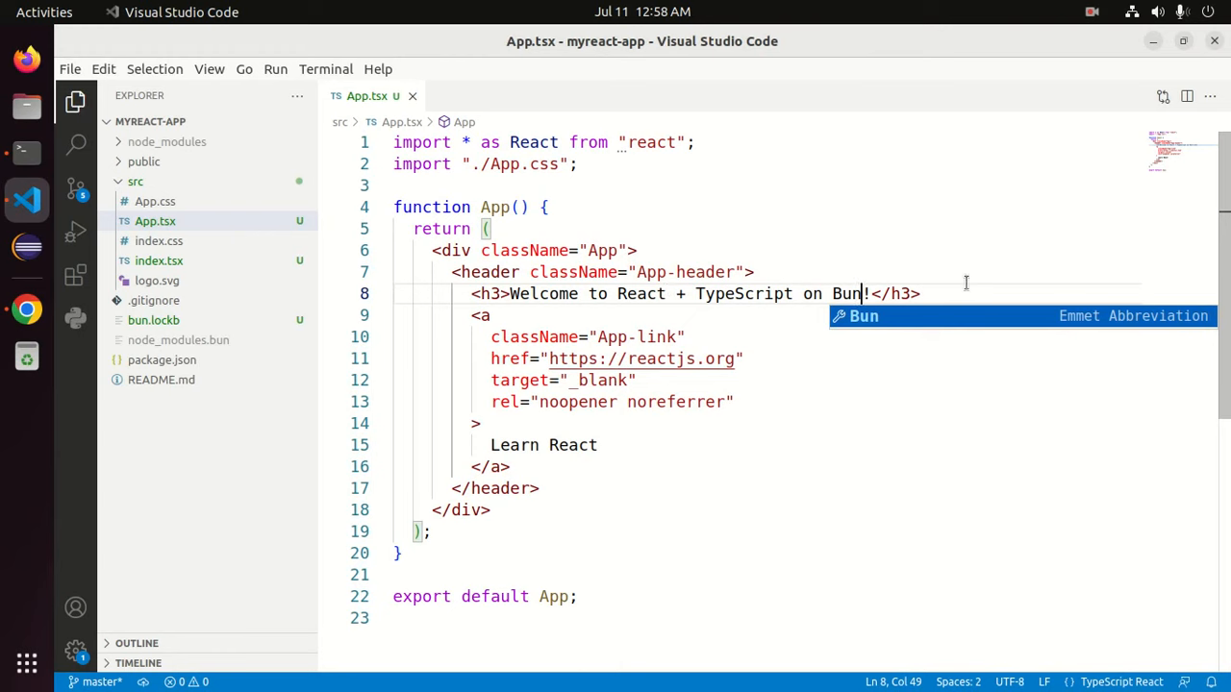
click(26, 152)
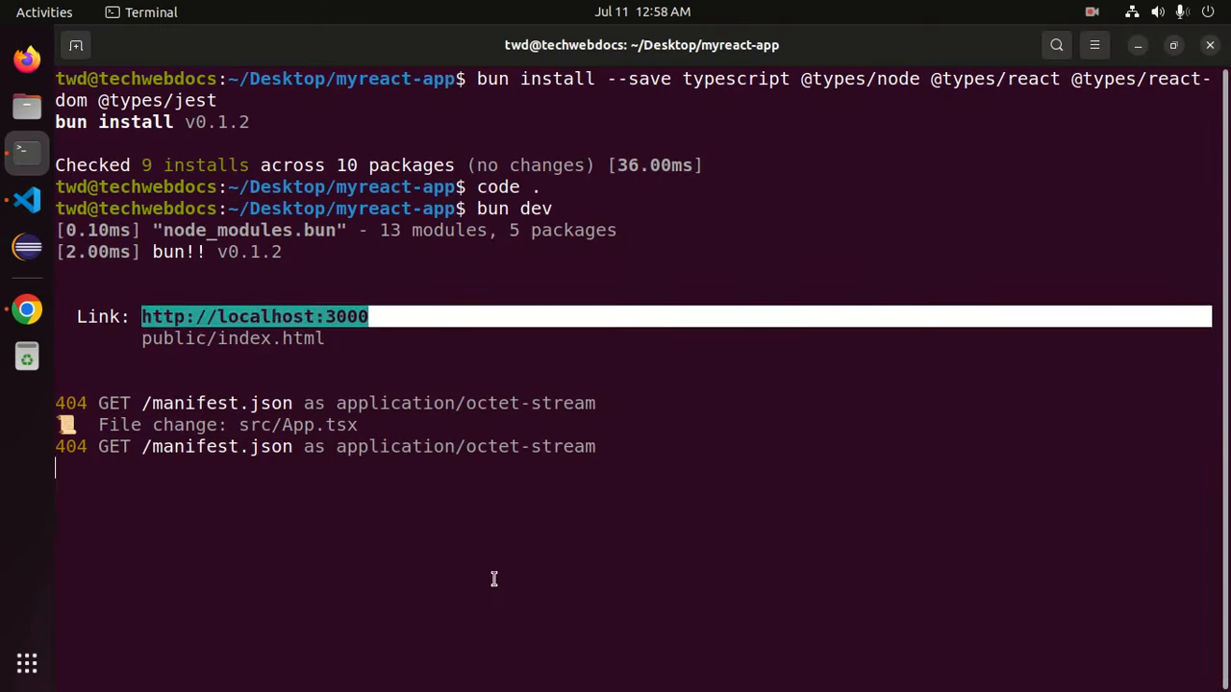
key(ctrl+c)
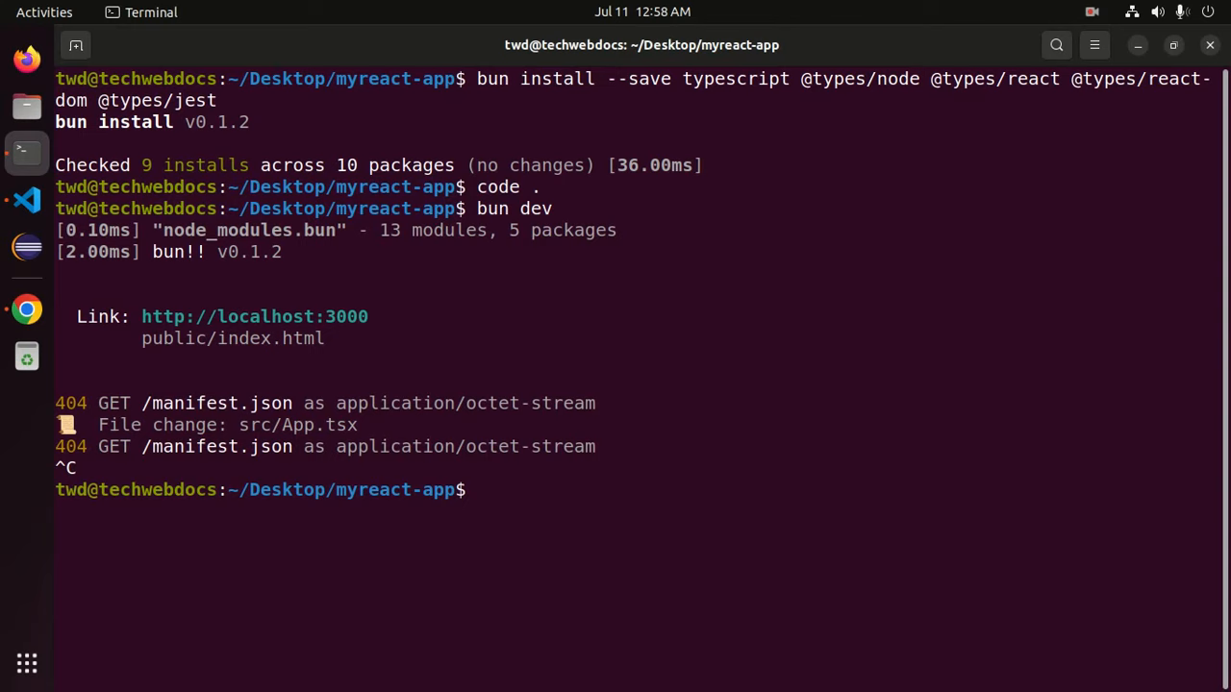